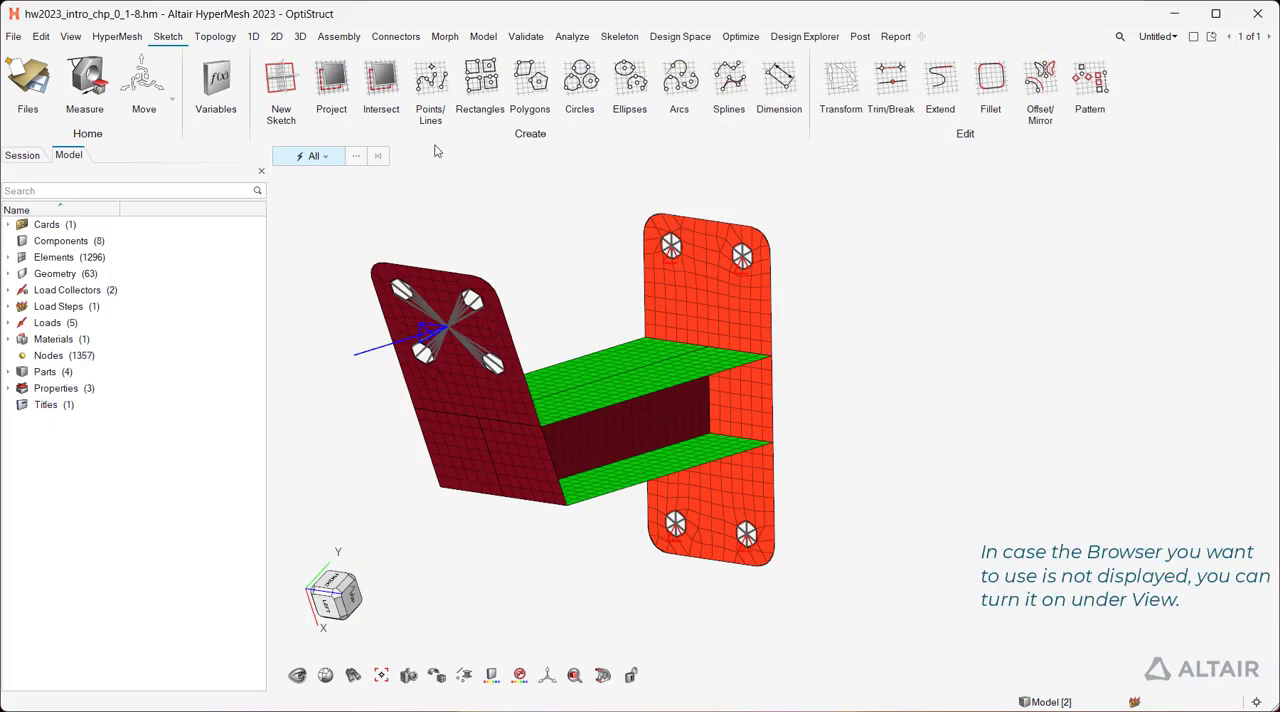
# - Check available browsers, unfold Elements, then show and hide the Solids geometry
pyautogui.click(70, 36)
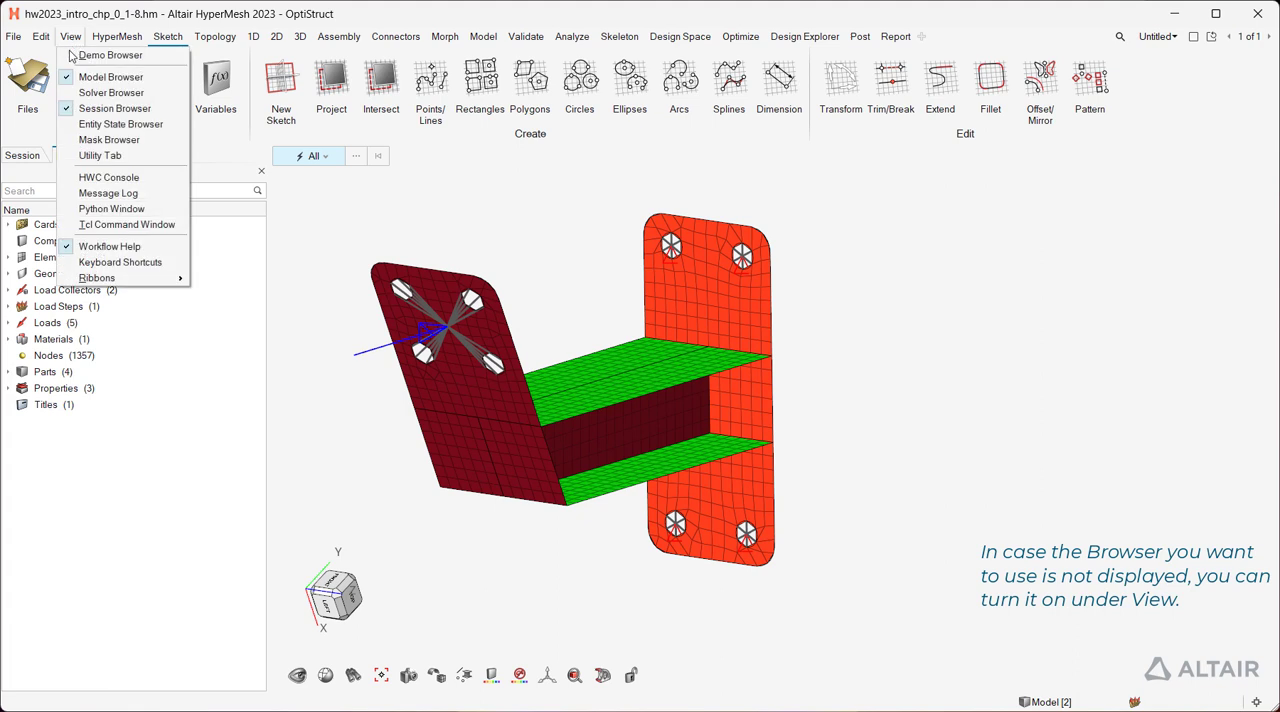
pyautogui.moveTo(108, 139)
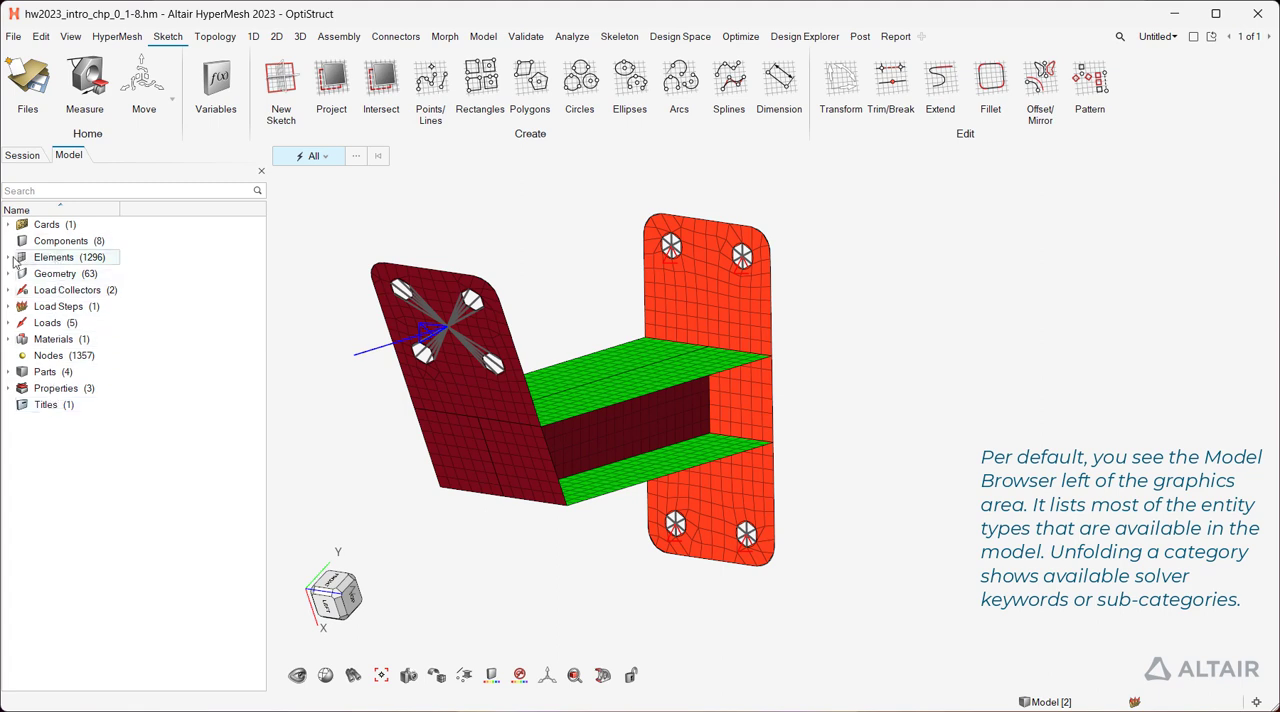
pyautogui.click(8, 257)
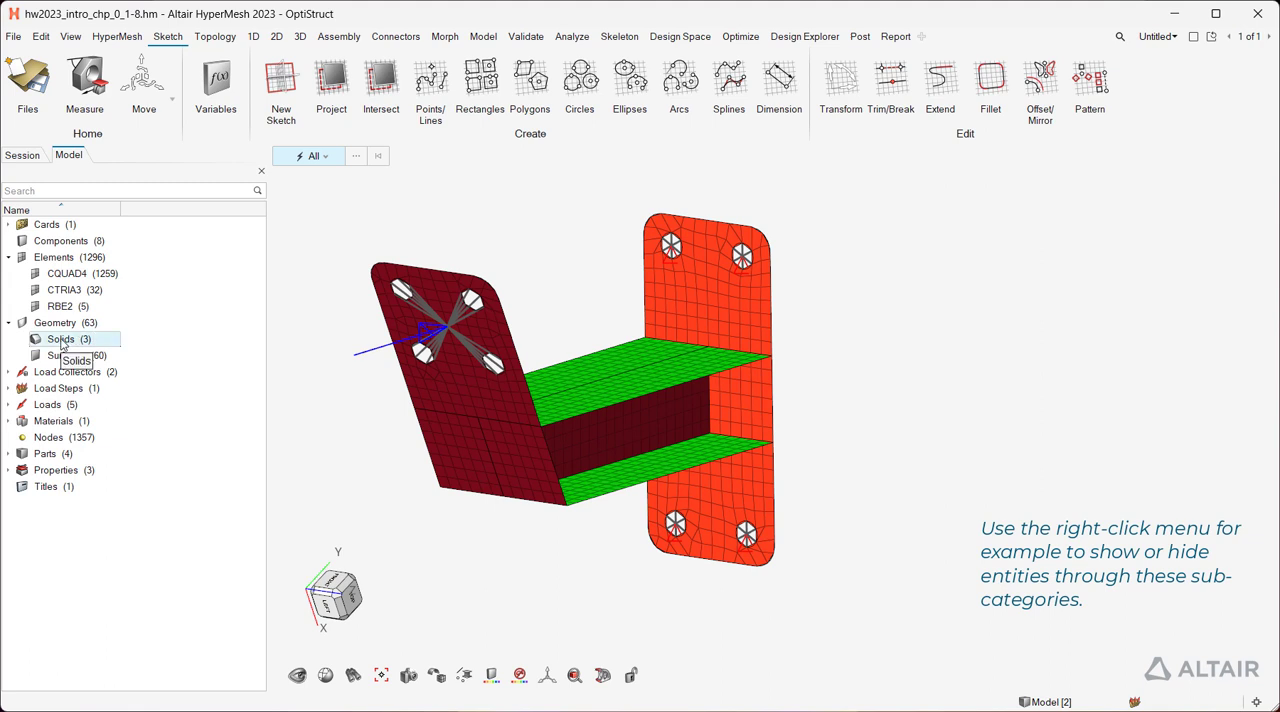
pyautogui.rightClick(62, 338)
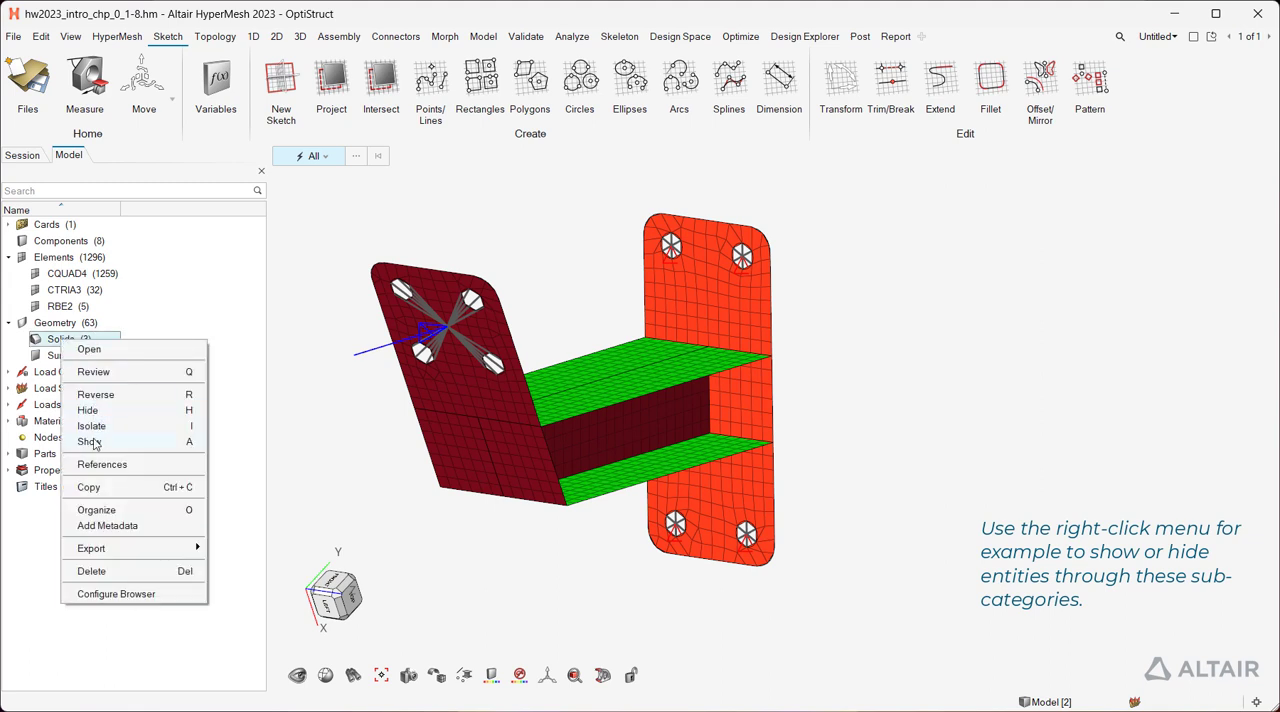
pyautogui.click(89, 442)
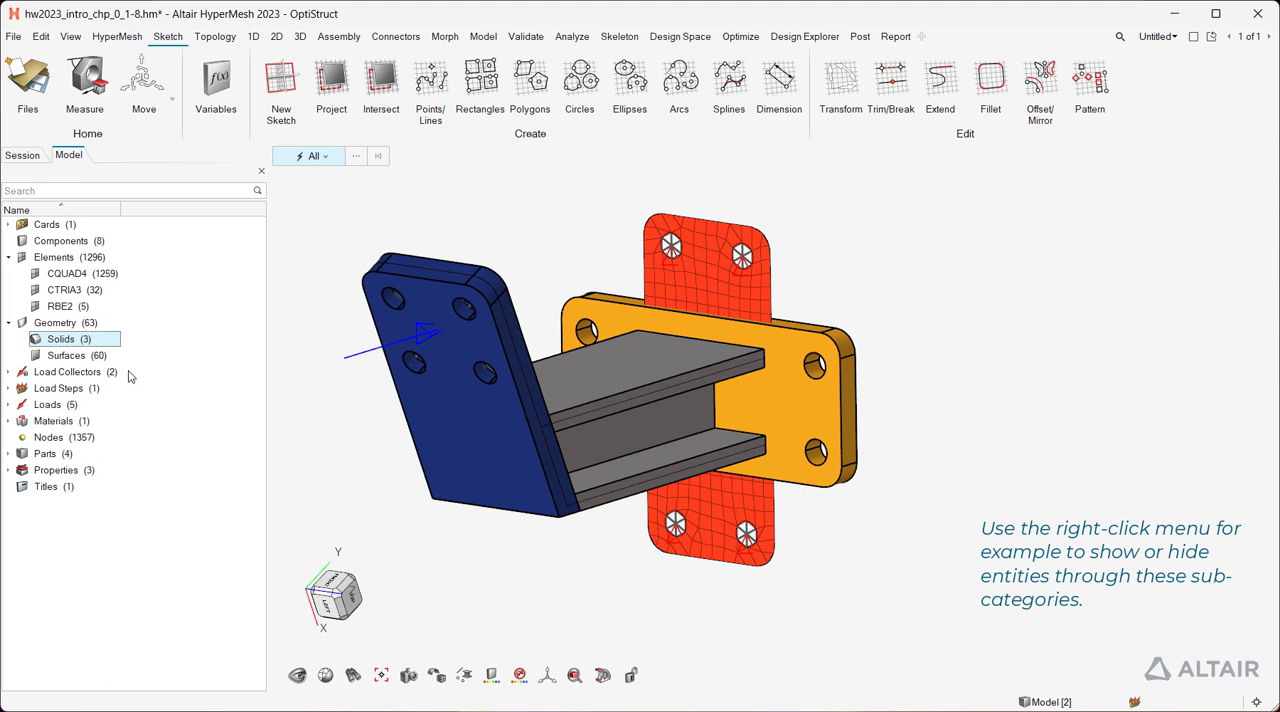
pyautogui.rightClick(70, 339)
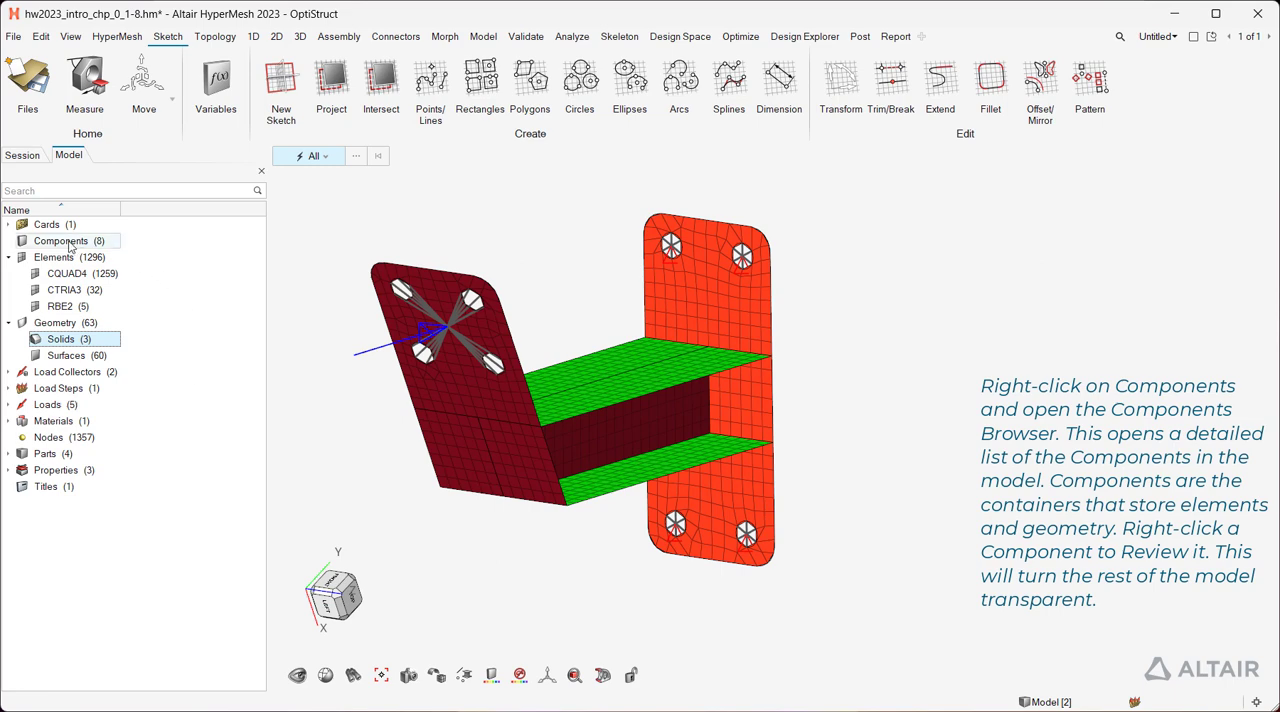
# - Review shell_steel_6mm, 8mm and 10mm one at a time in the Components browser, then exit review
pyautogui.rightClick(60, 241)
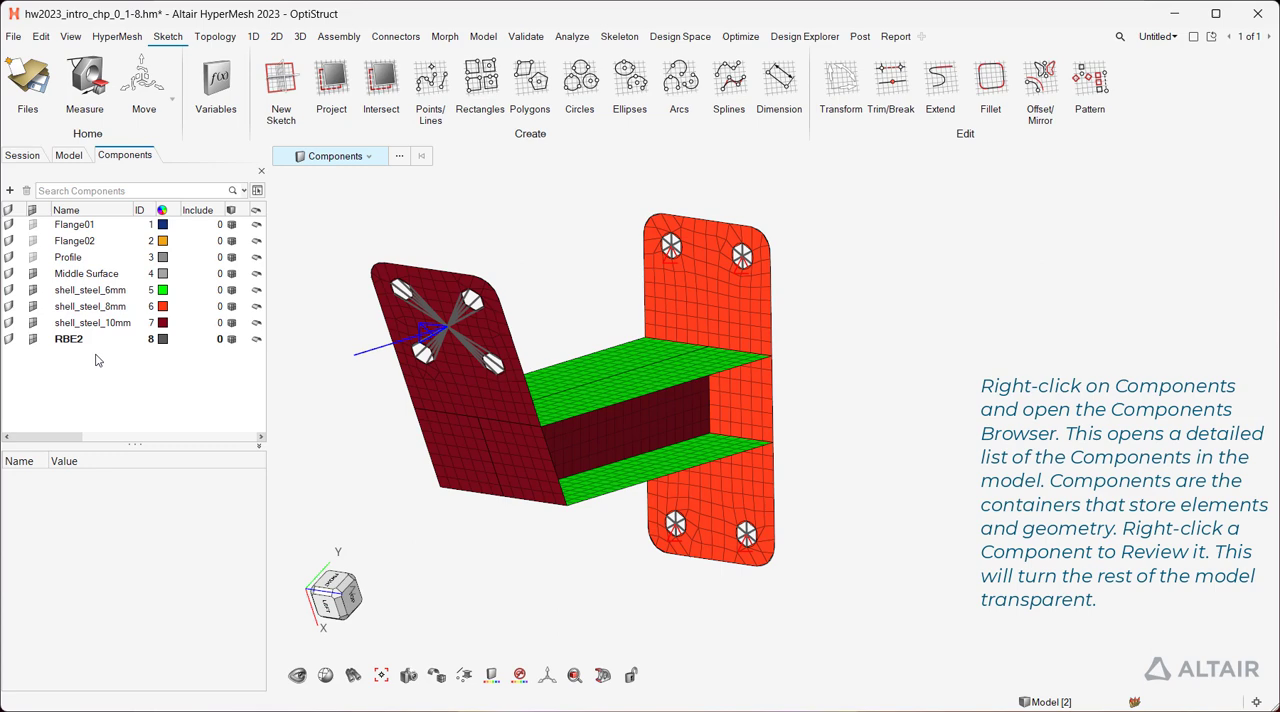
pyautogui.click(89, 290)
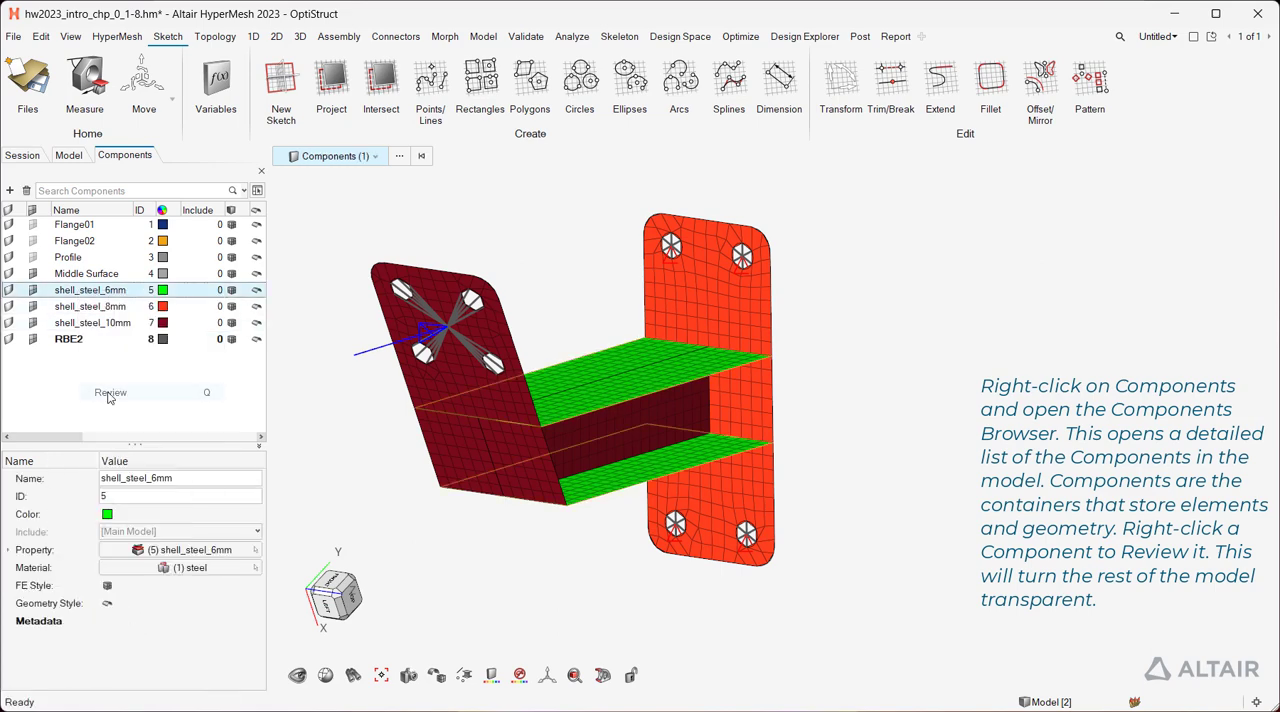
pyautogui.click(110, 392)
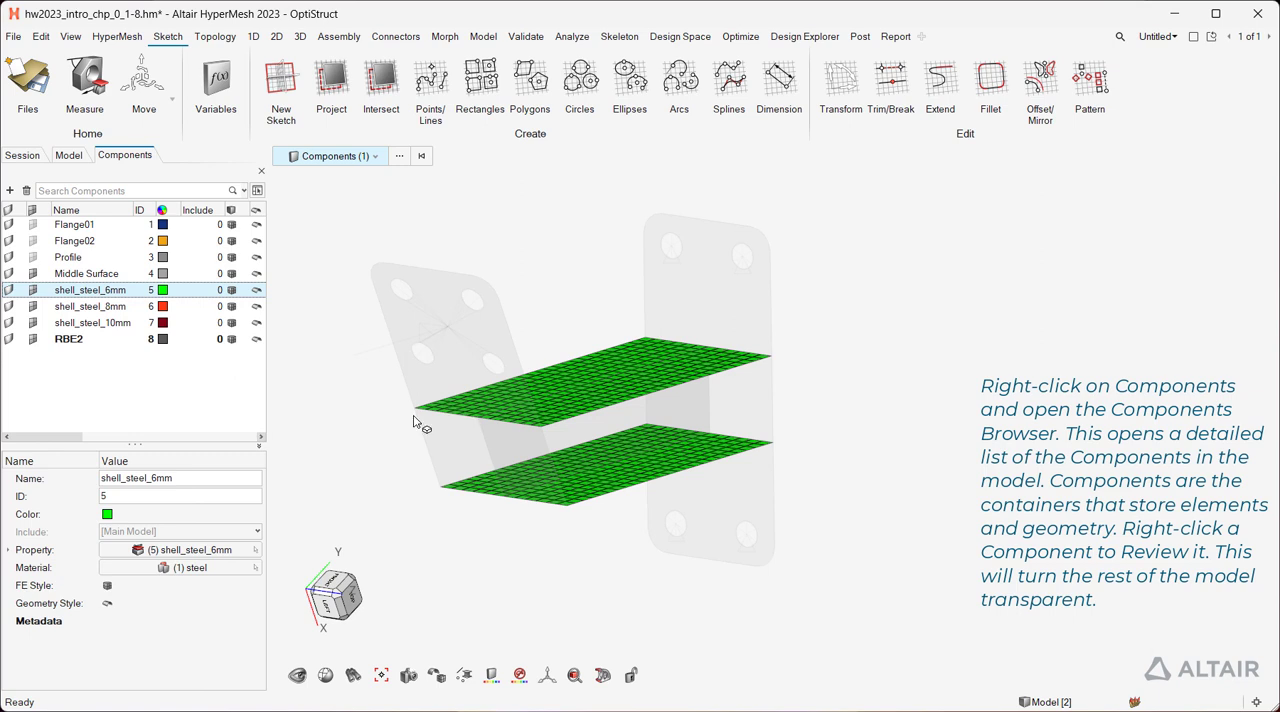
pyautogui.click(90, 306)
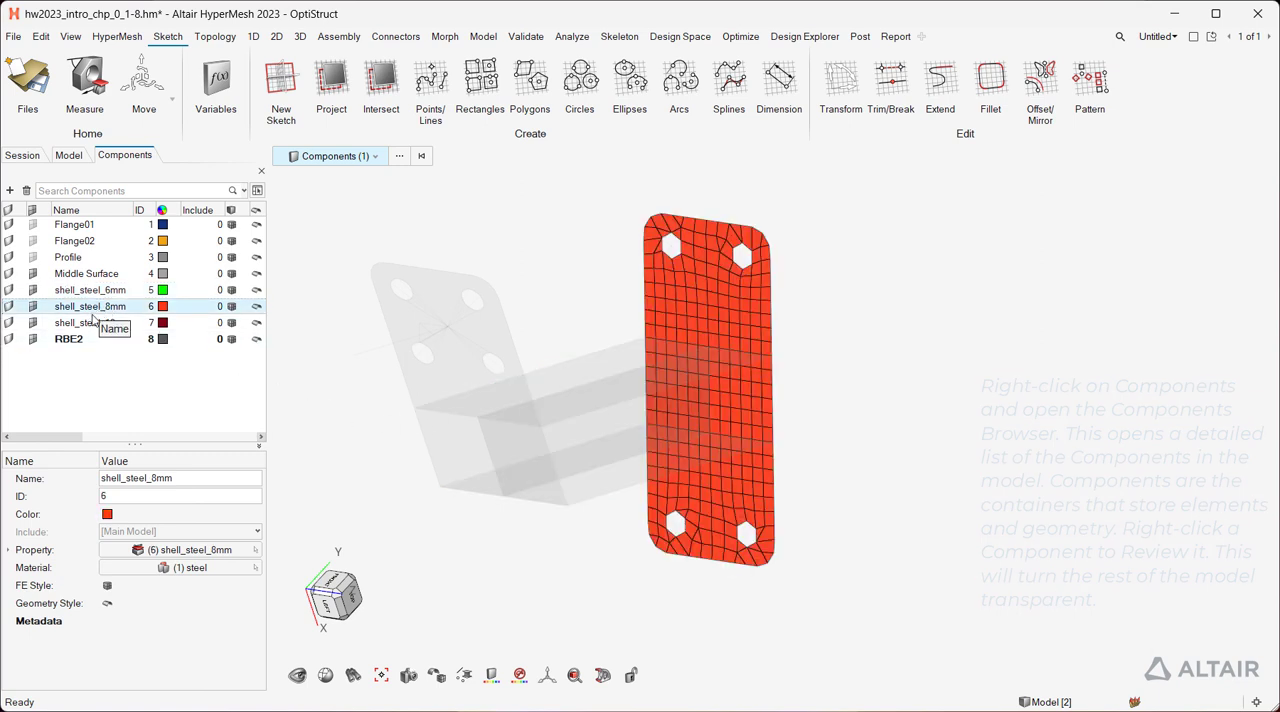
pyautogui.click(90, 322)
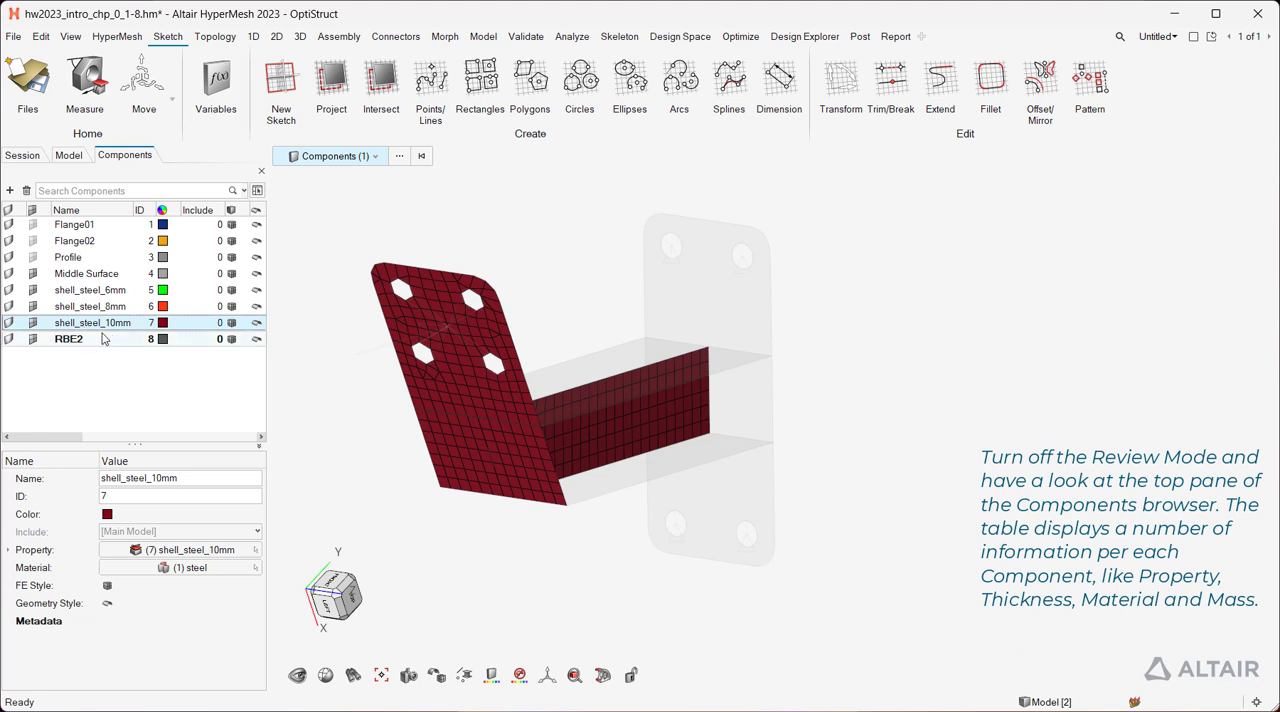
pyautogui.rightClick(92, 322)
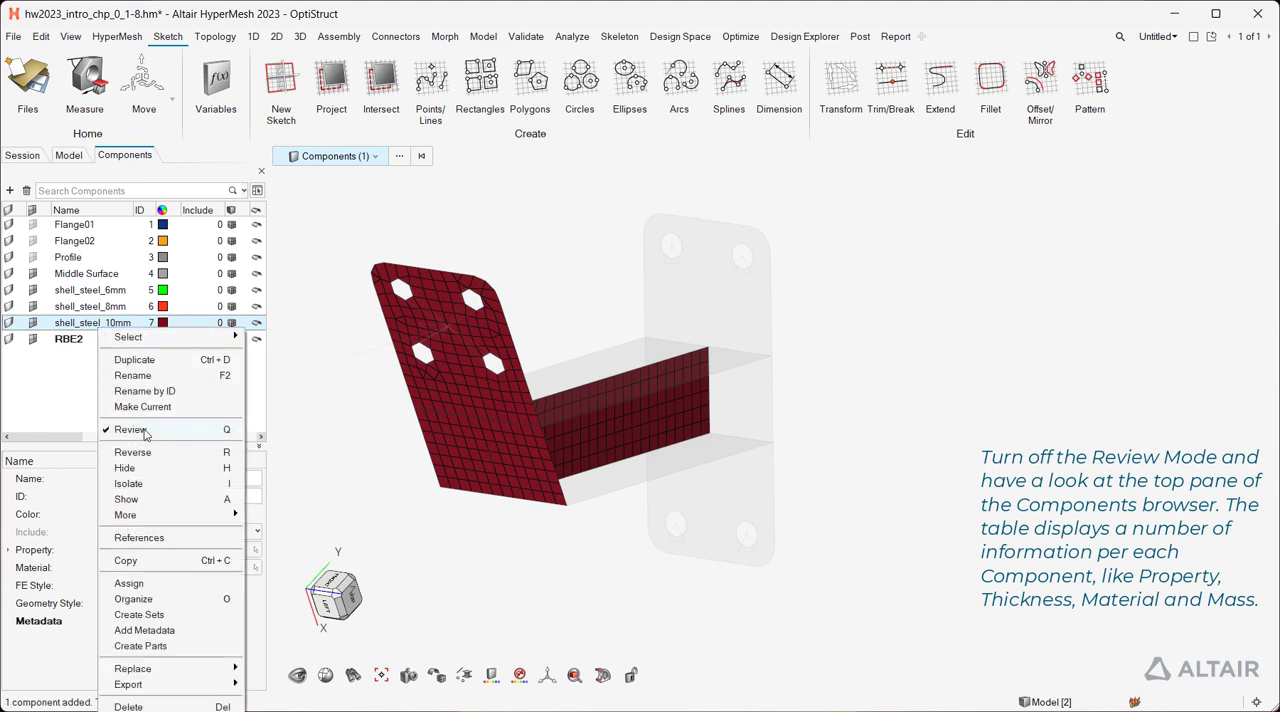
pyautogui.click(130, 429)
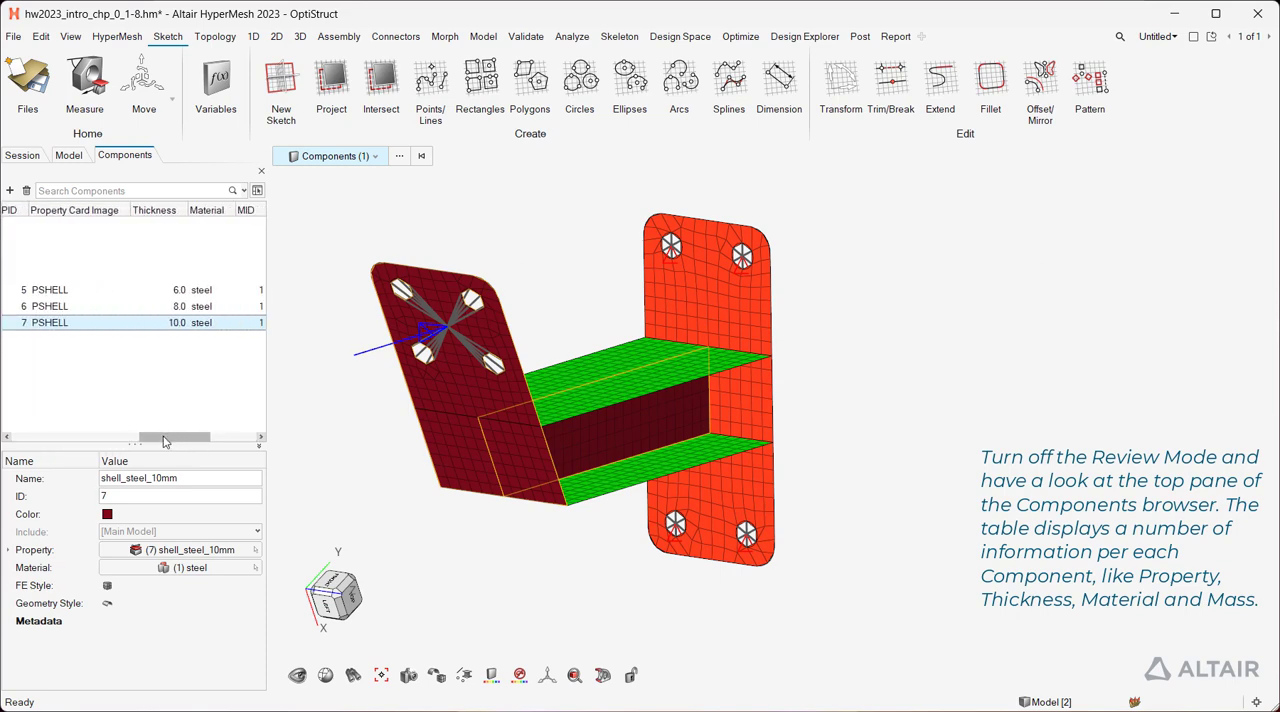
pyautogui.moveTo(140, 438); pyautogui.dragTo(190, 438)
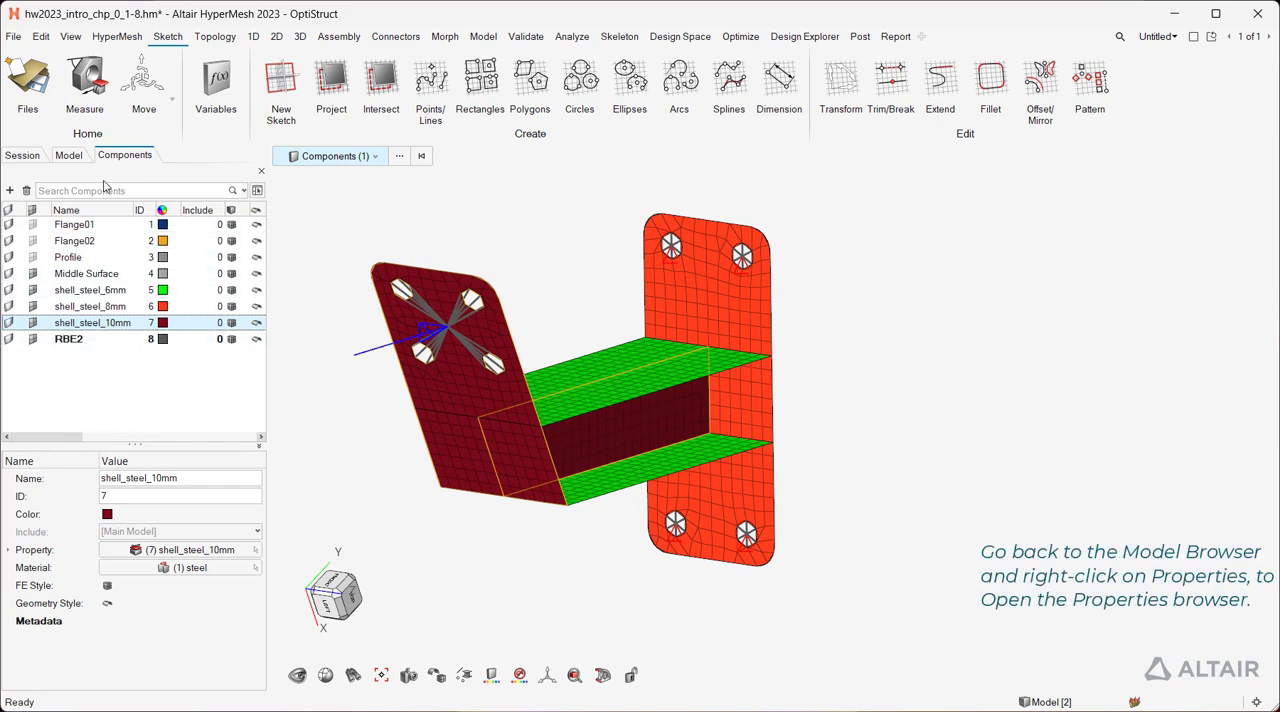
# - Isolate the shell_steel_6mm, then 8mm property elements, and undo to restore the display
pyautogui.click(68, 155)
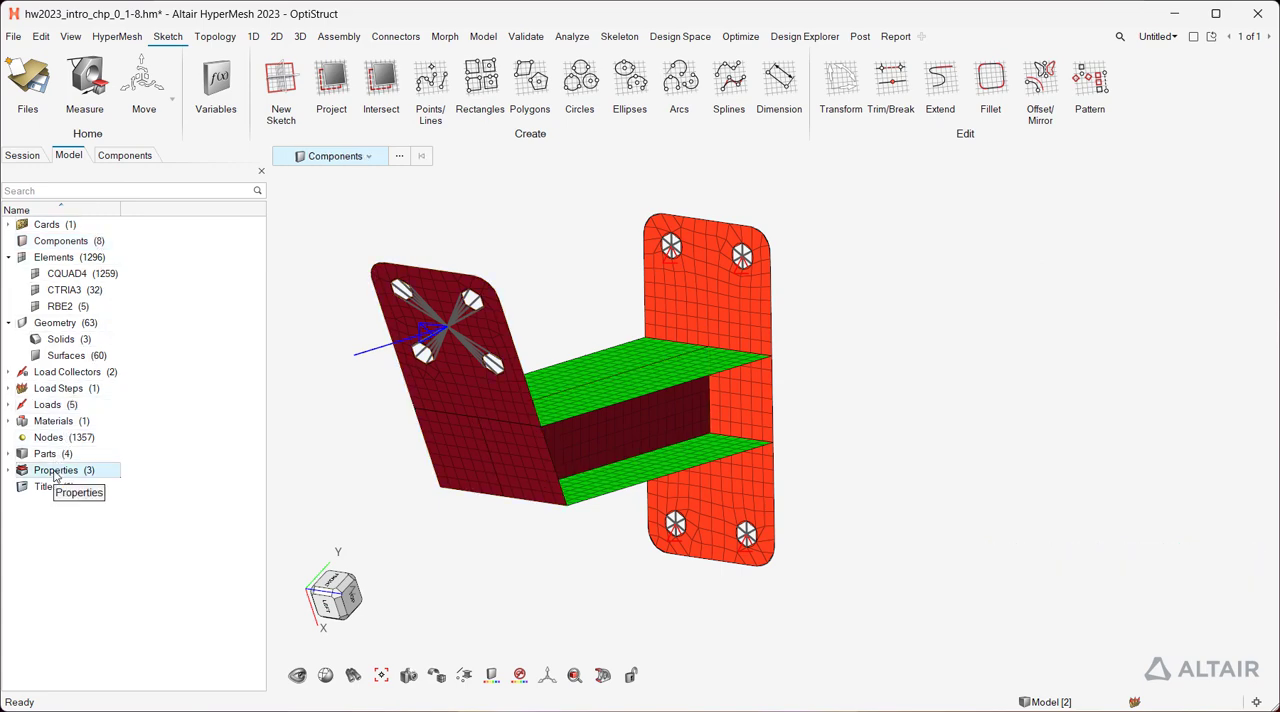
pyautogui.rightClick(55, 470)
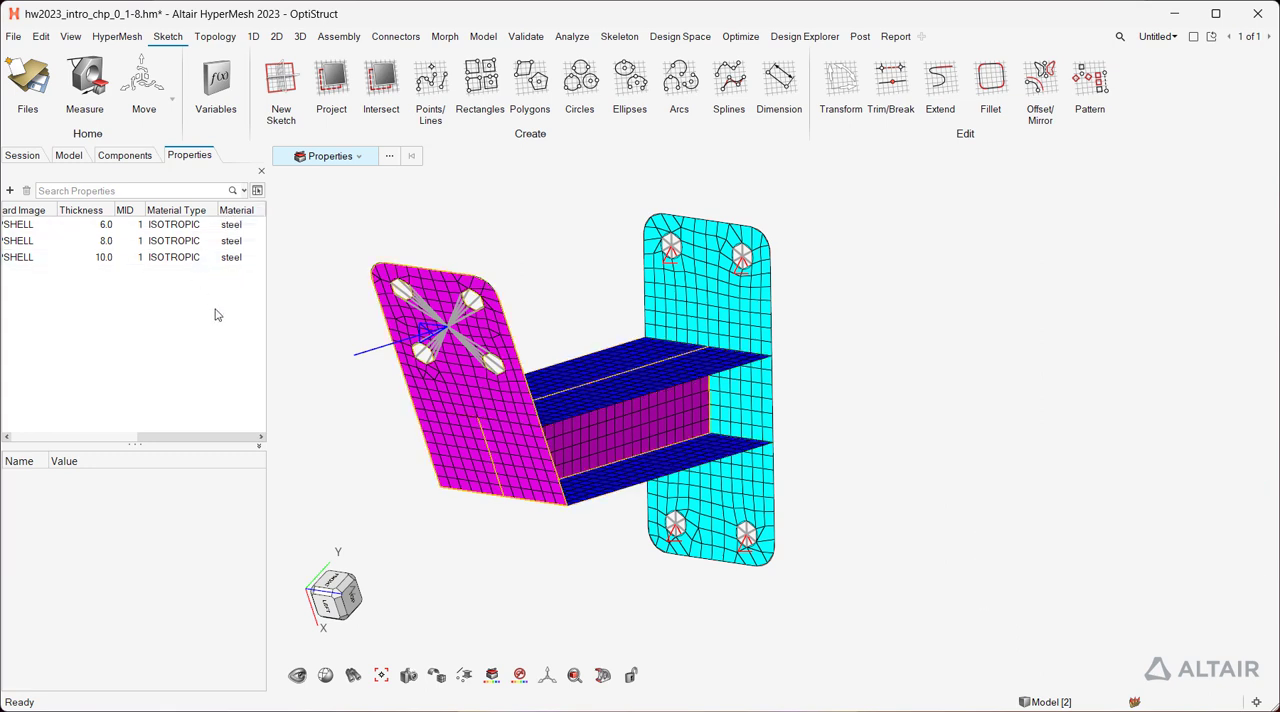
pyautogui.moveTo(135, 440); pyautogui.dragTo(192, 440)
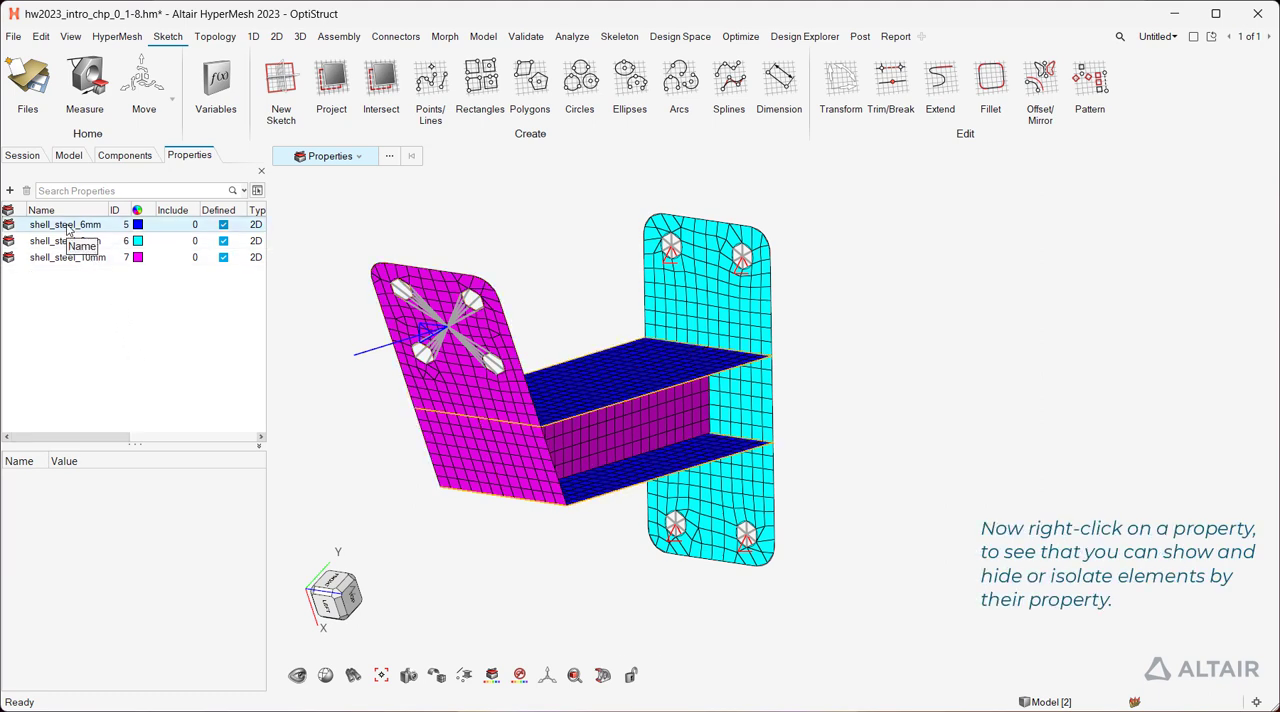
pyautogui.rightClick(65, 224)
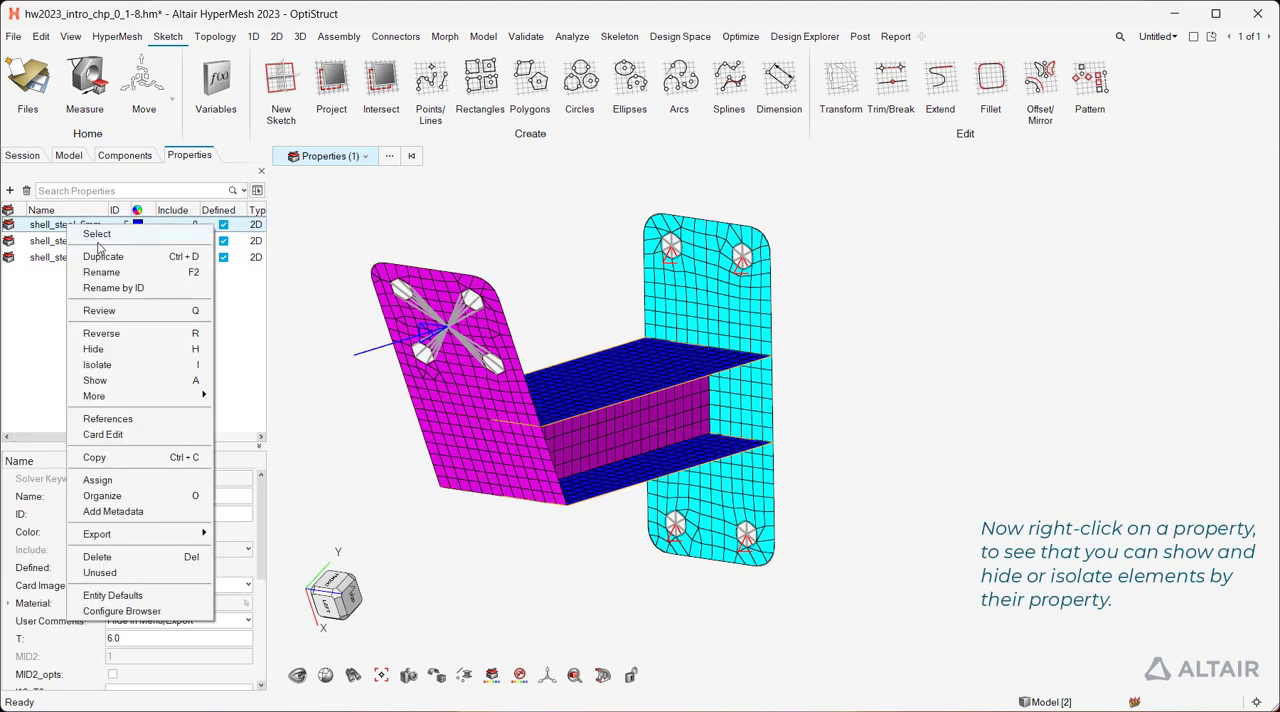
pyautogui.moveTo(94, 396)
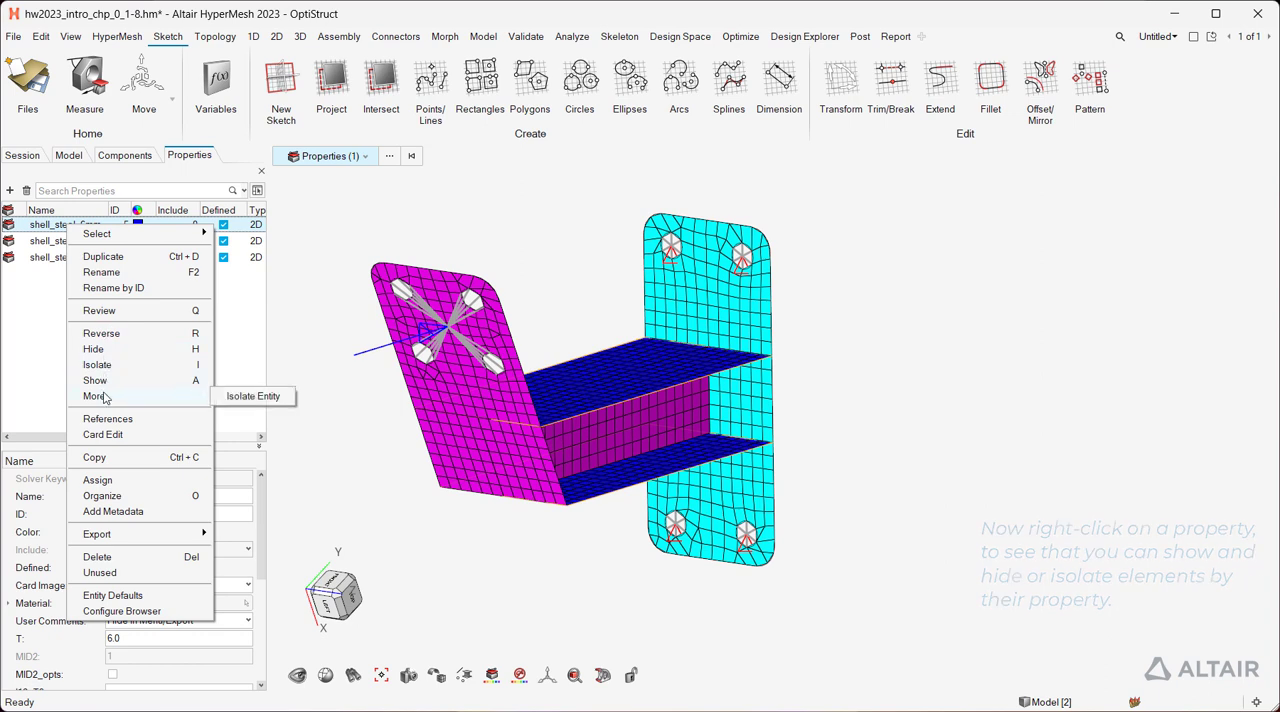
pyautogui.click(97, 364)
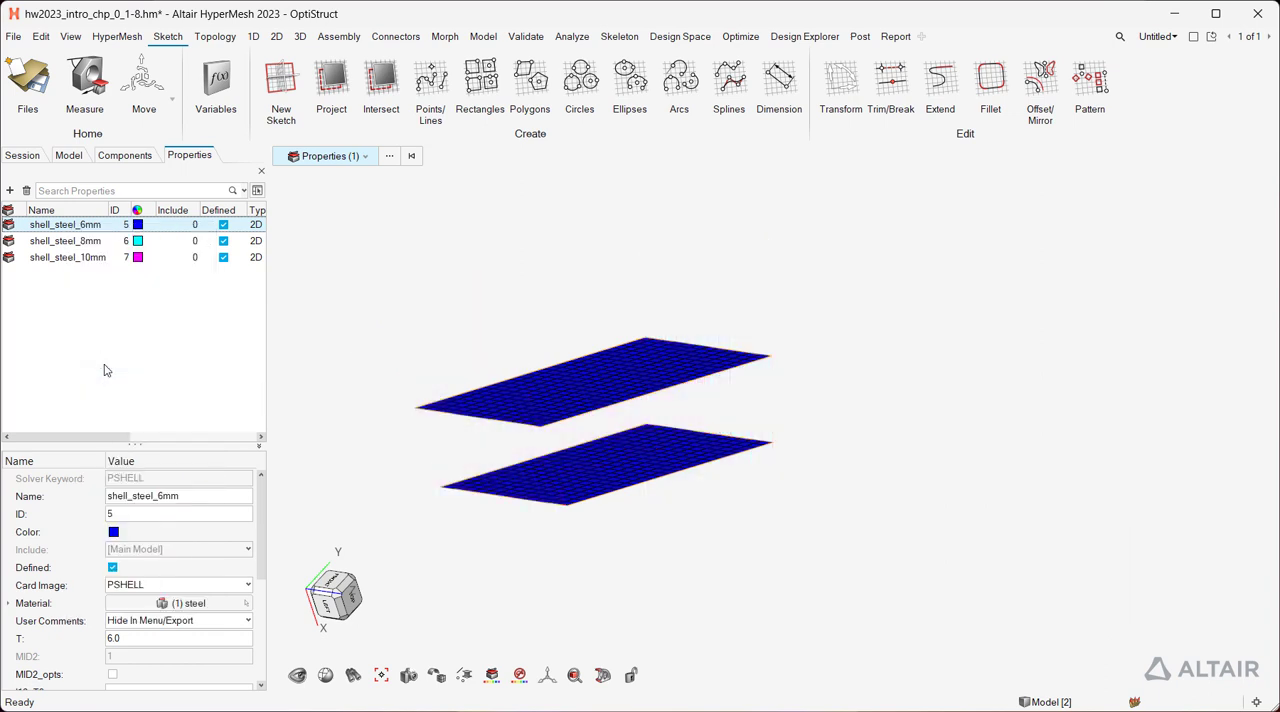
pyautogui.rightClick(65, 240)
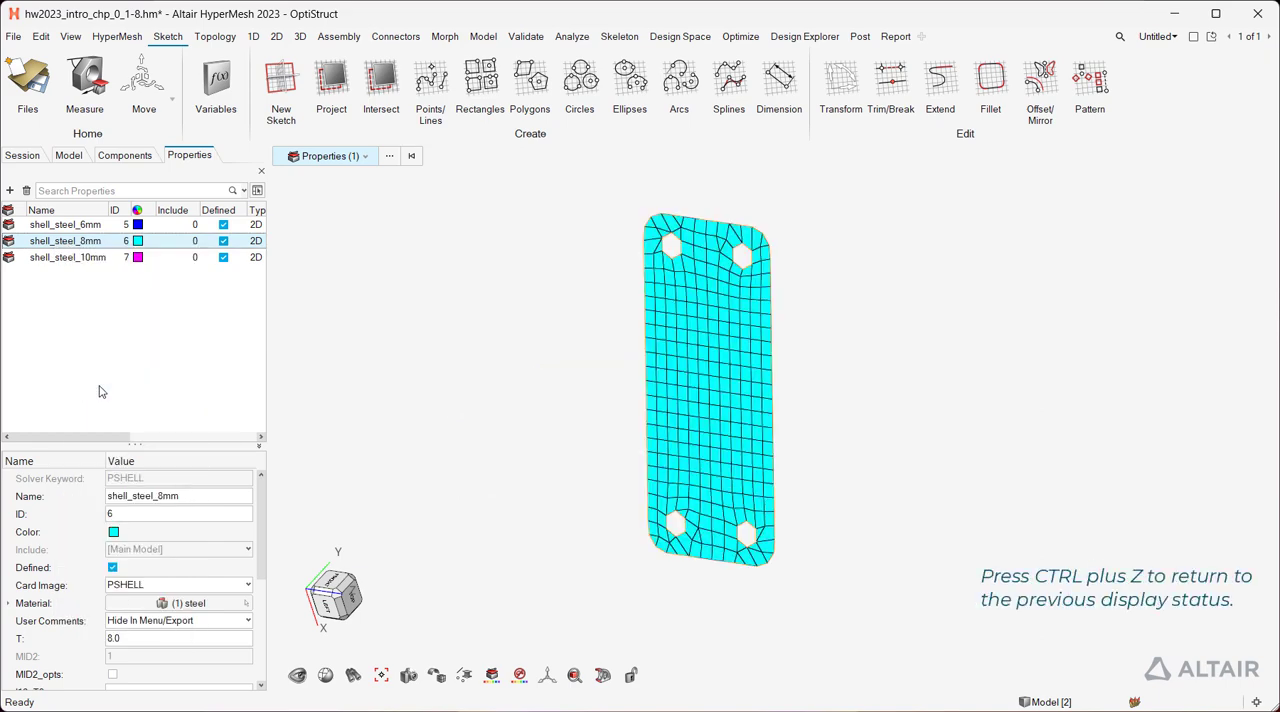
pyautogui.press('ctrl+z')
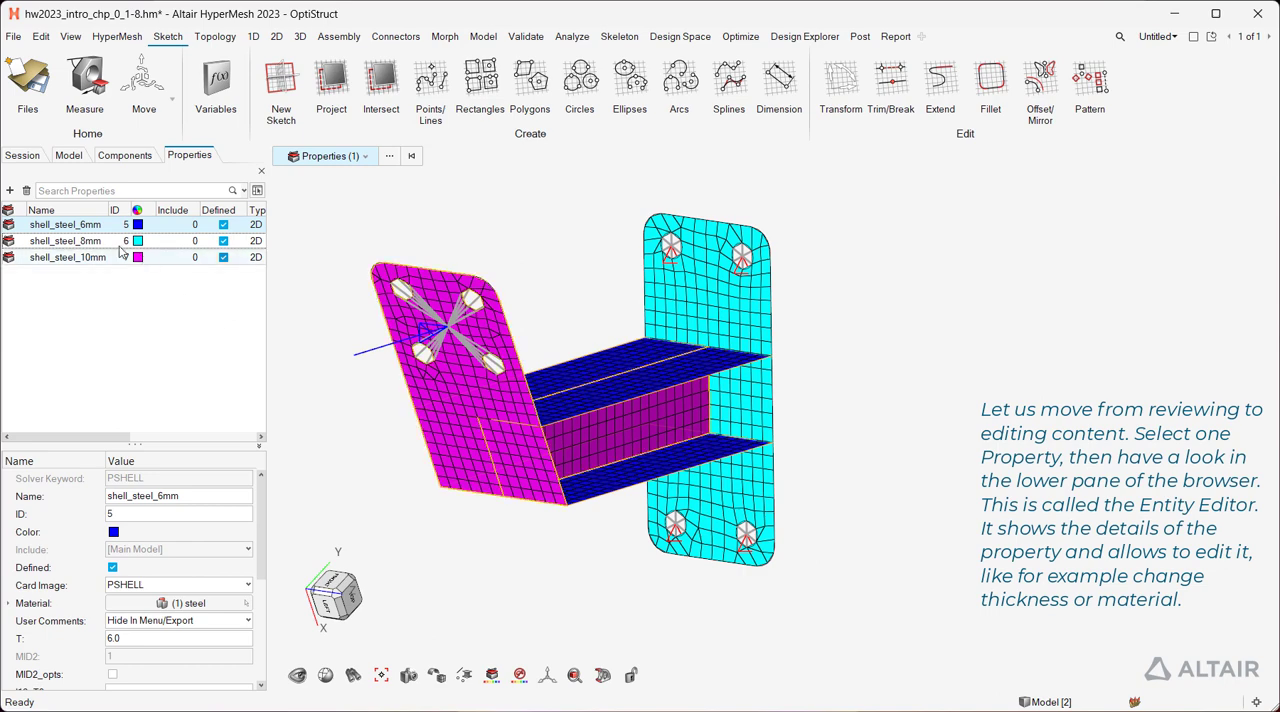
# - Check shell_steel_10mm's steel material without changes, then pick a property from model elements
pyautogui.click(67, 257)
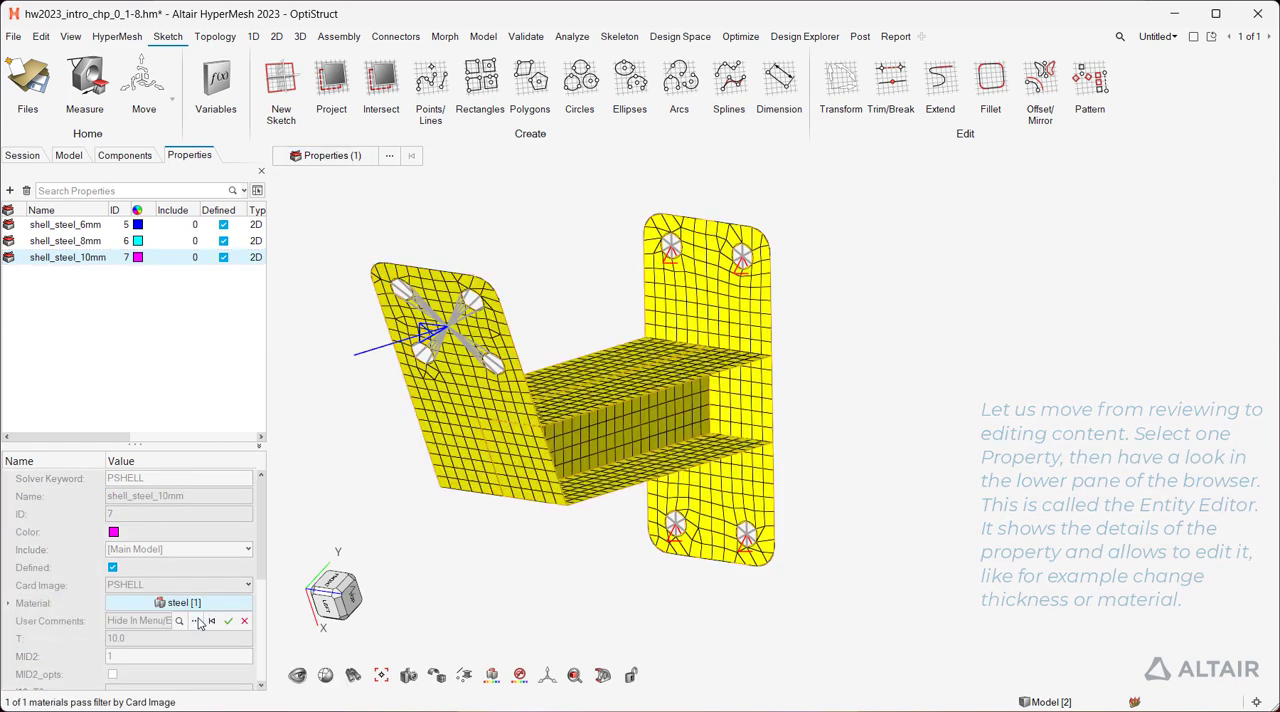
pyautogui.click(198, 620)
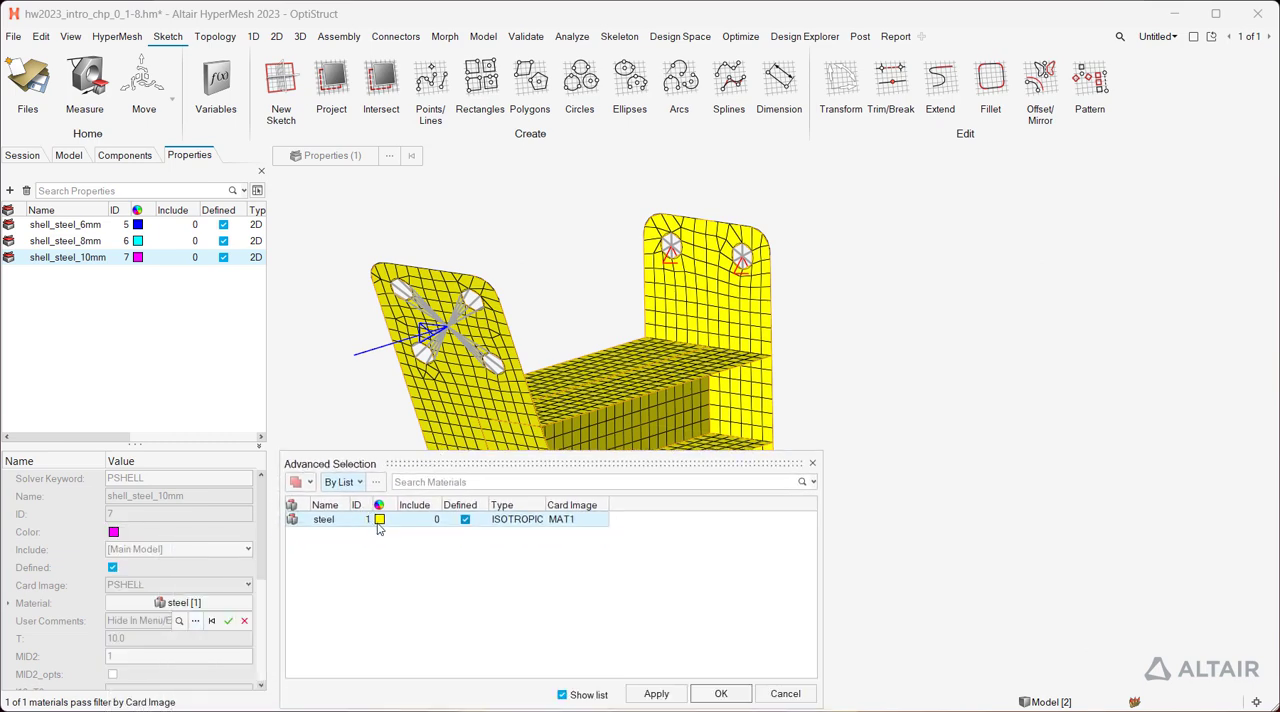
pyautogui.click(720, 693)
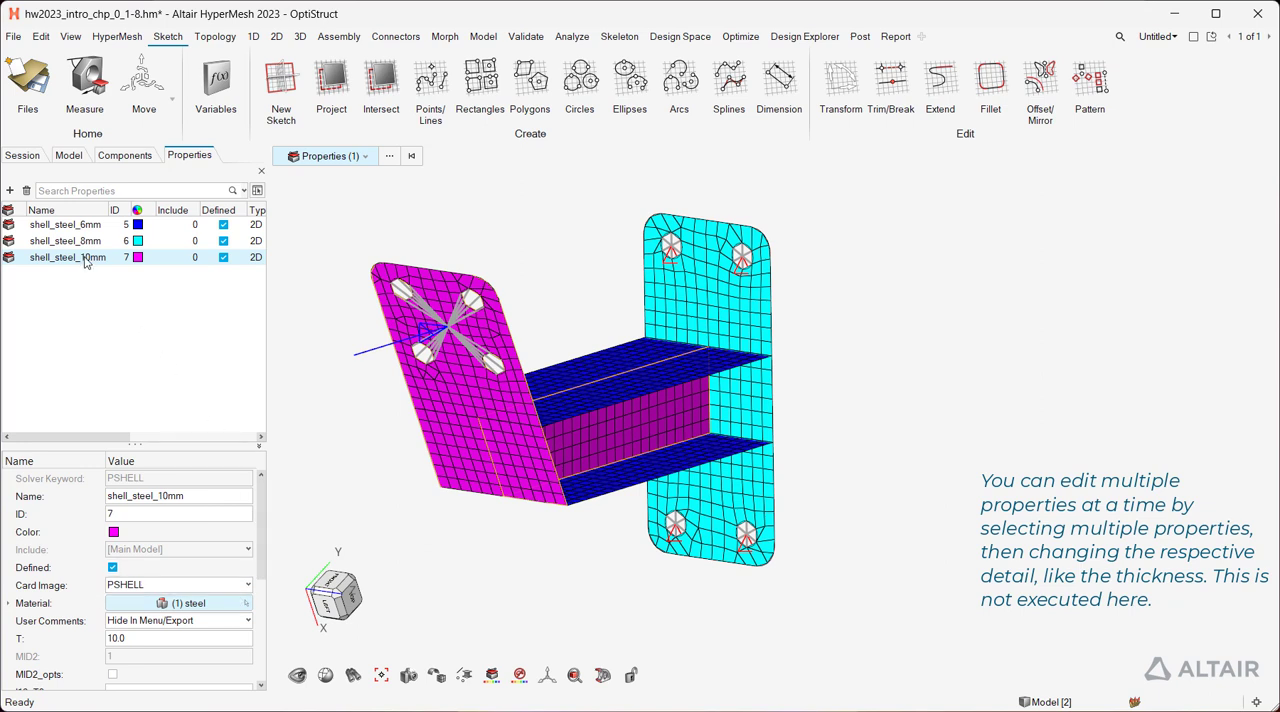
pyautogui.click(65, 240)
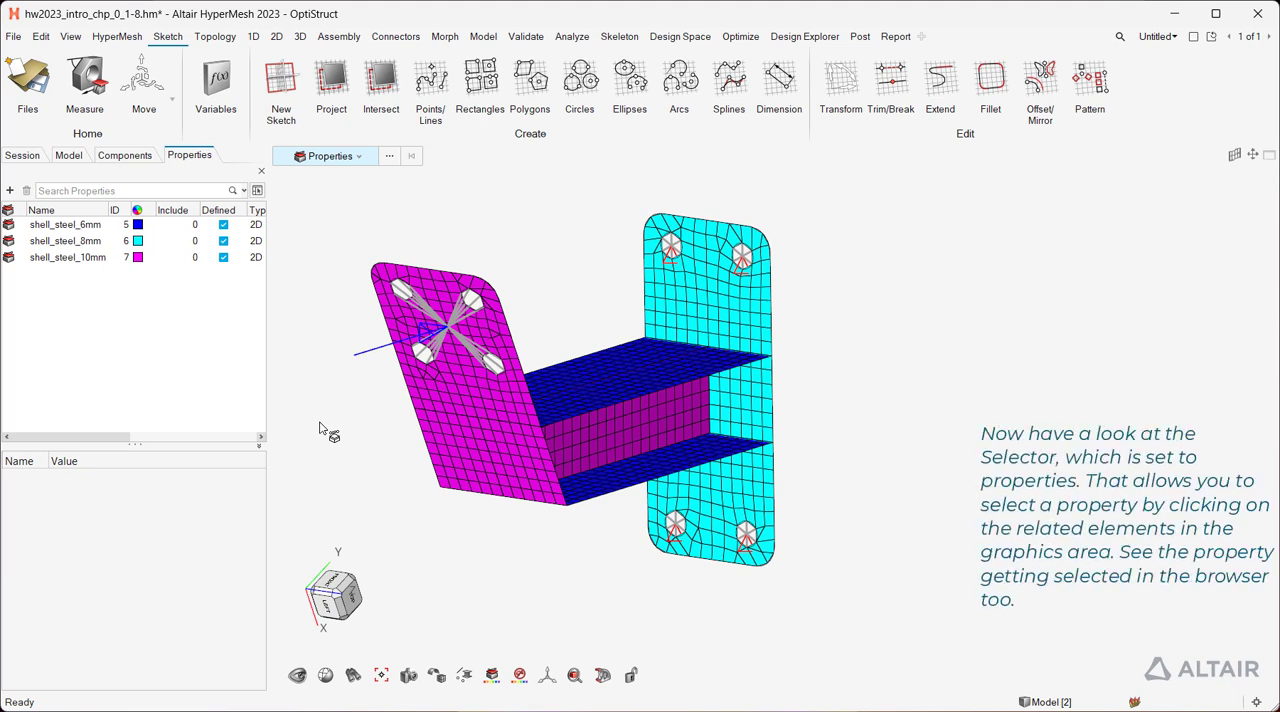
pyautogui.moveTo(344, 197)
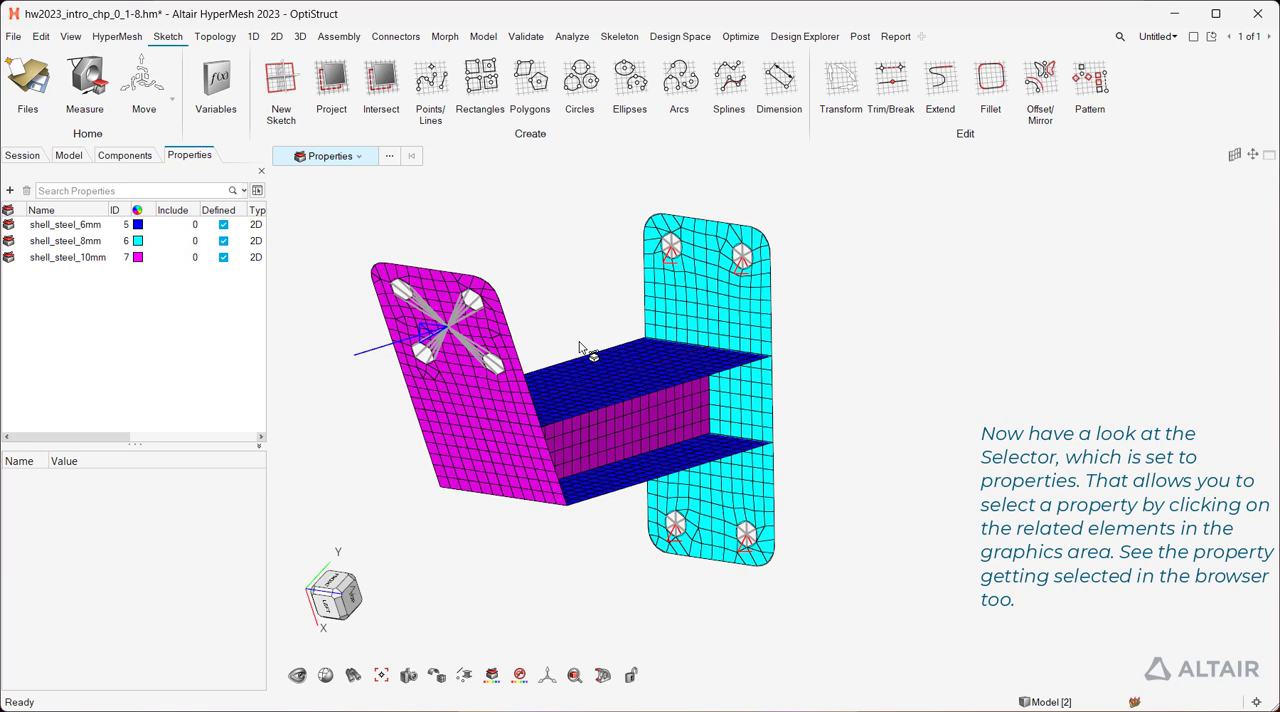
pyautogui.click(695, 320)
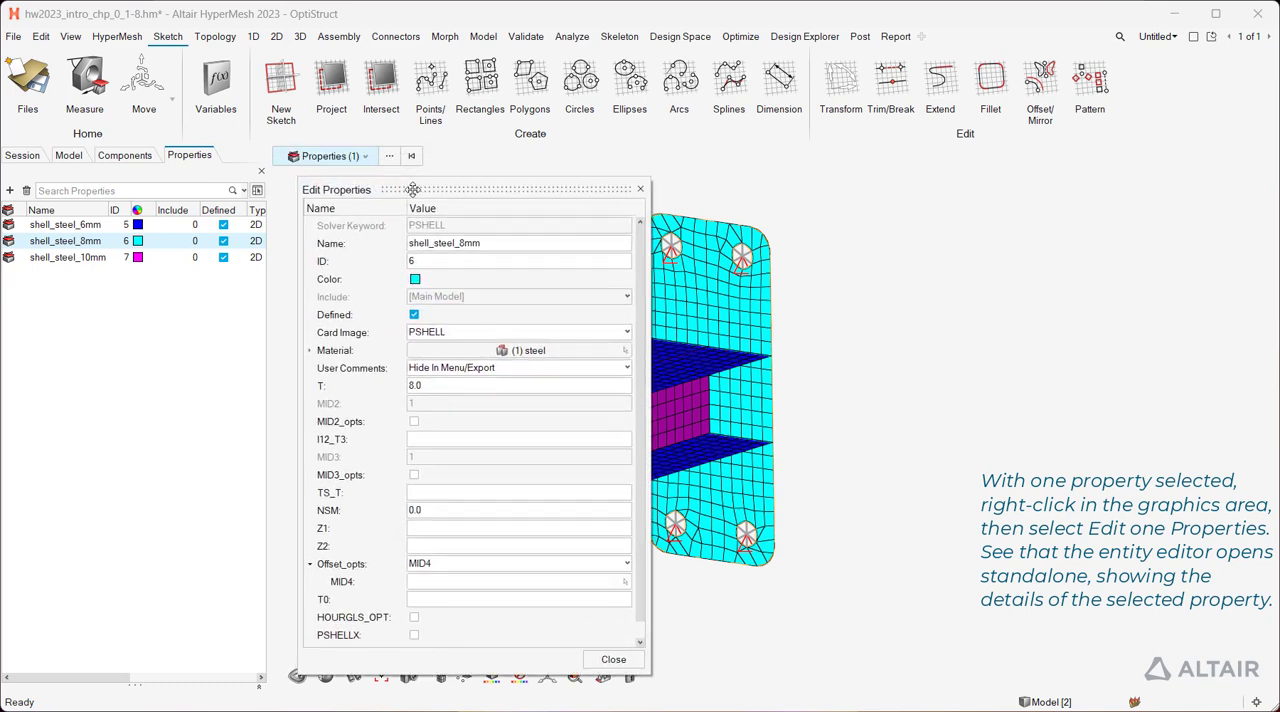
pyautogui.moveTo(455, 345)
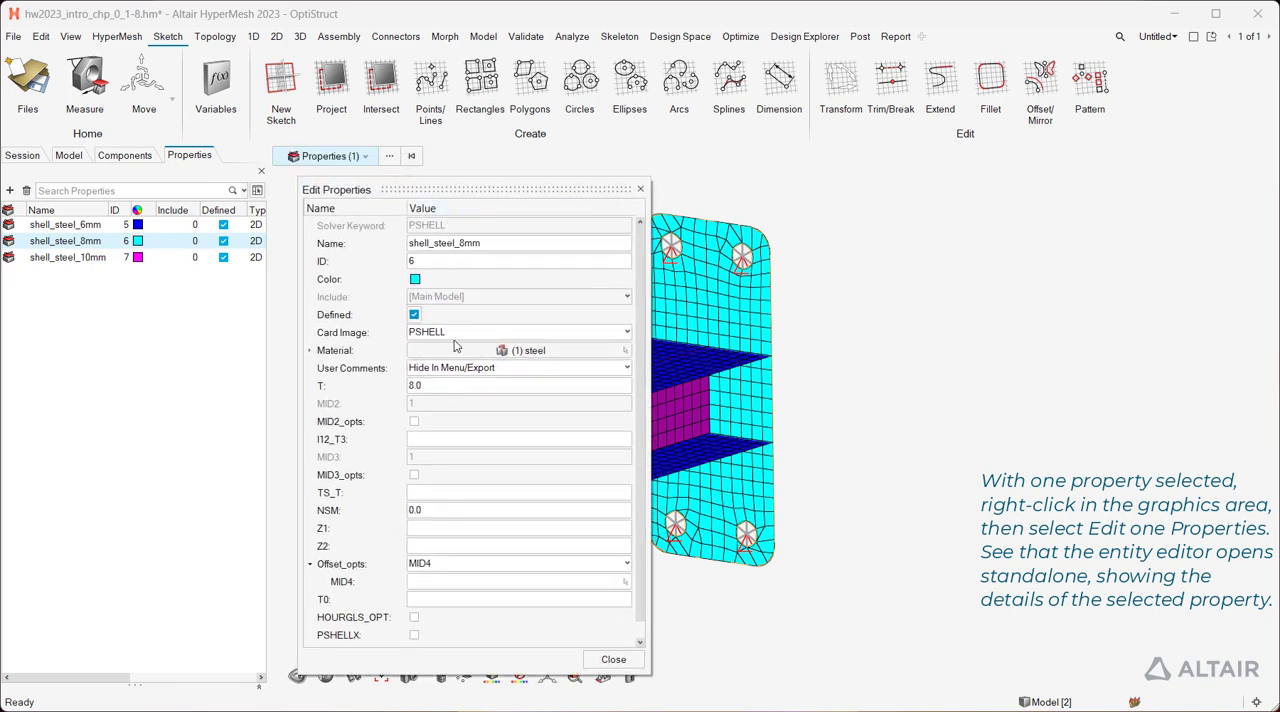
# - Expand the linked steel material in the shell_steel_8mm property editor
pyautogui.click(518, 386)
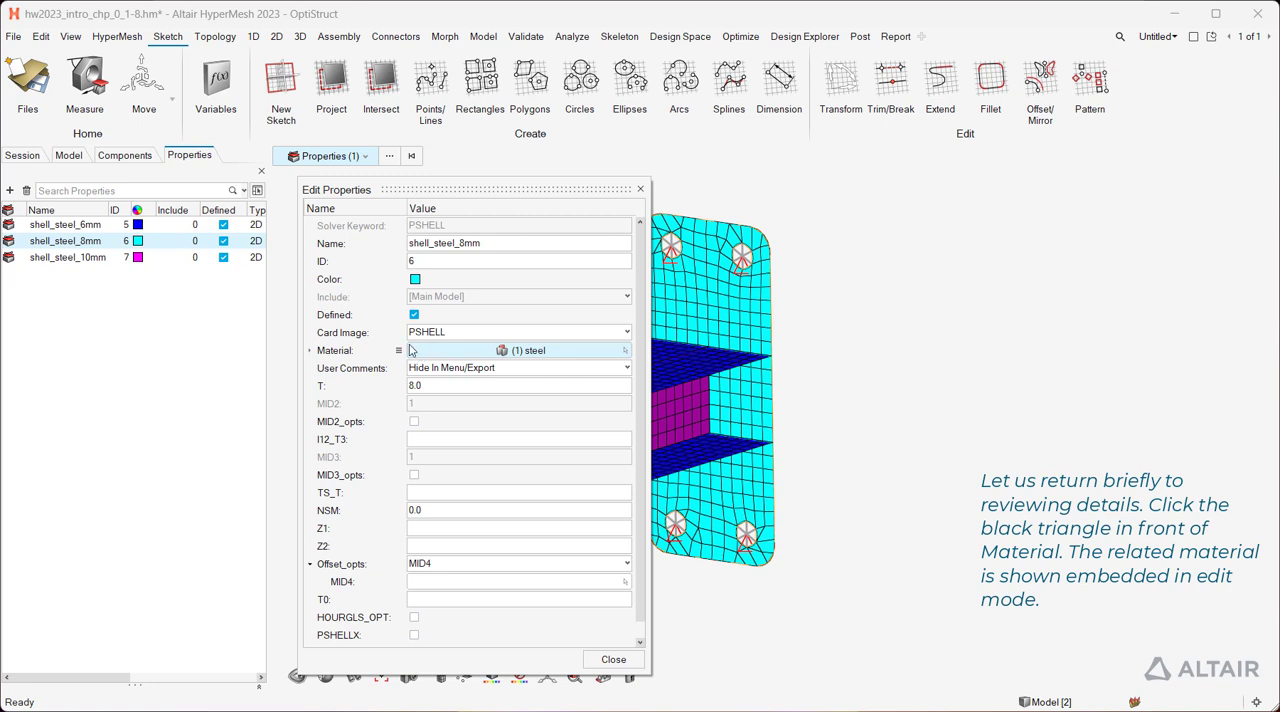
pyautogui.click(309, 350)
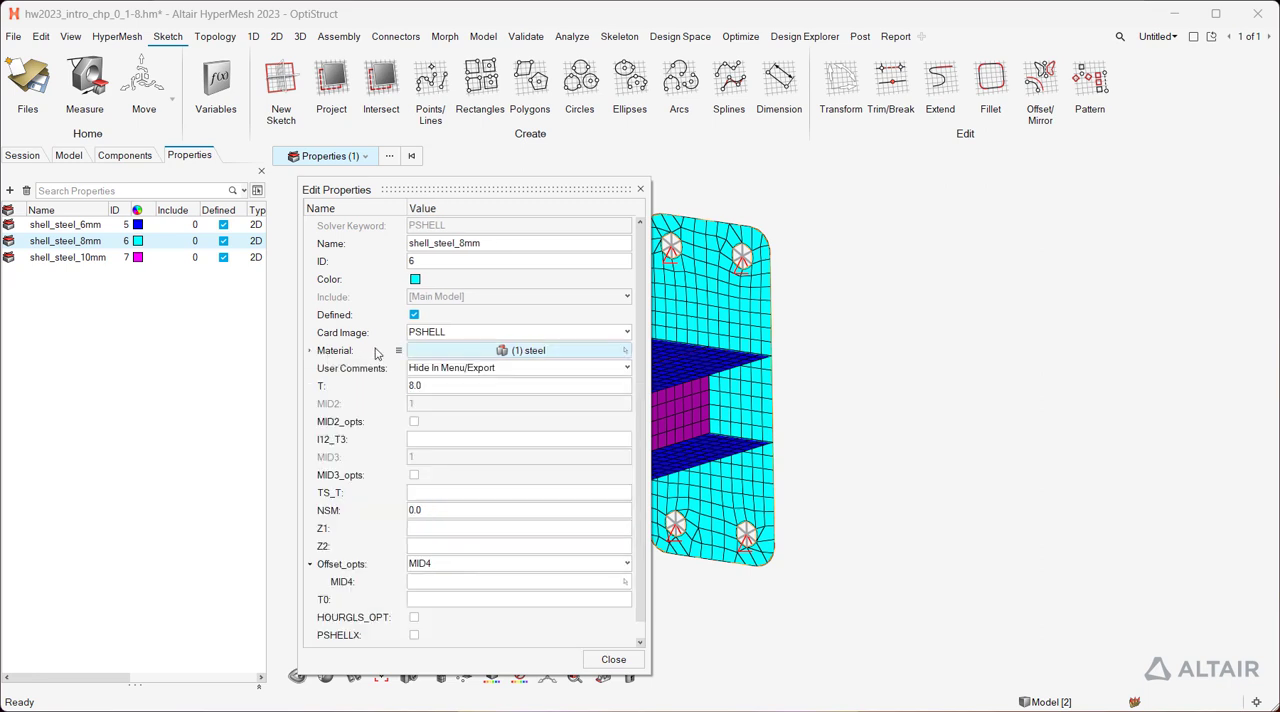
# - Select shell_steel_6mm in the Components list and expand its Property and steel Material details
pyautogui.click(613, 659)
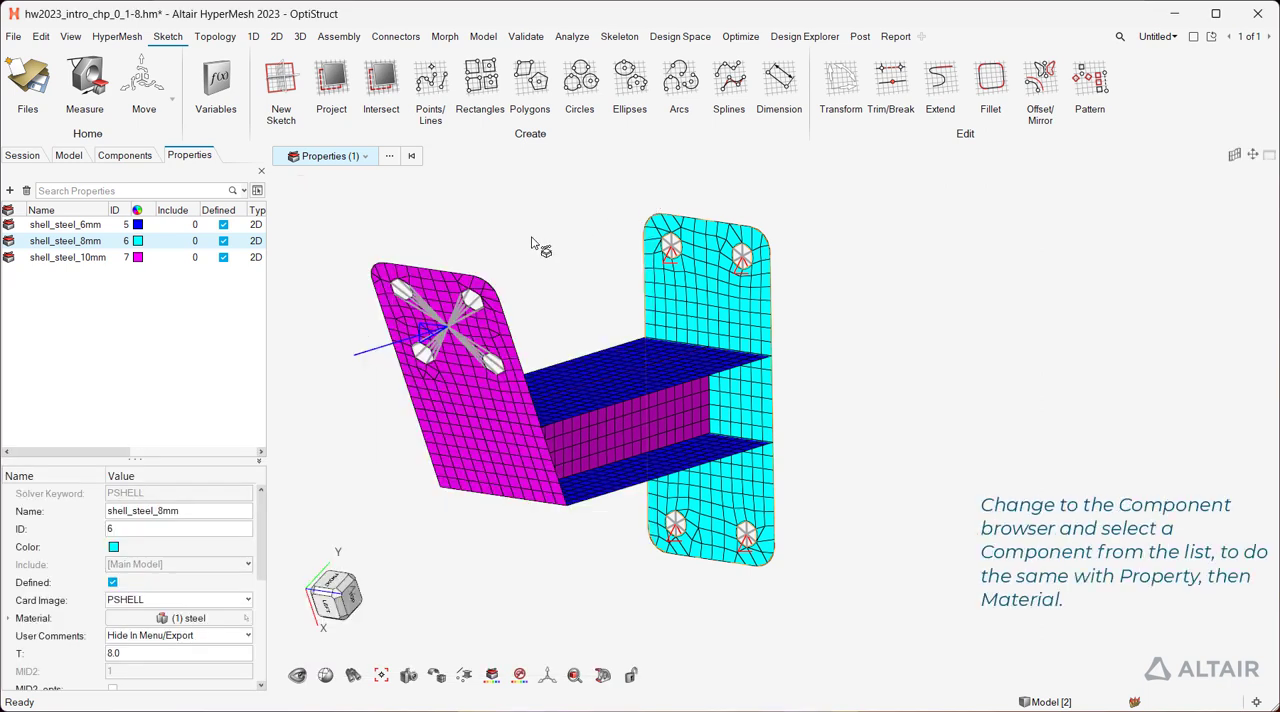
pyautogui.click(125, 155)
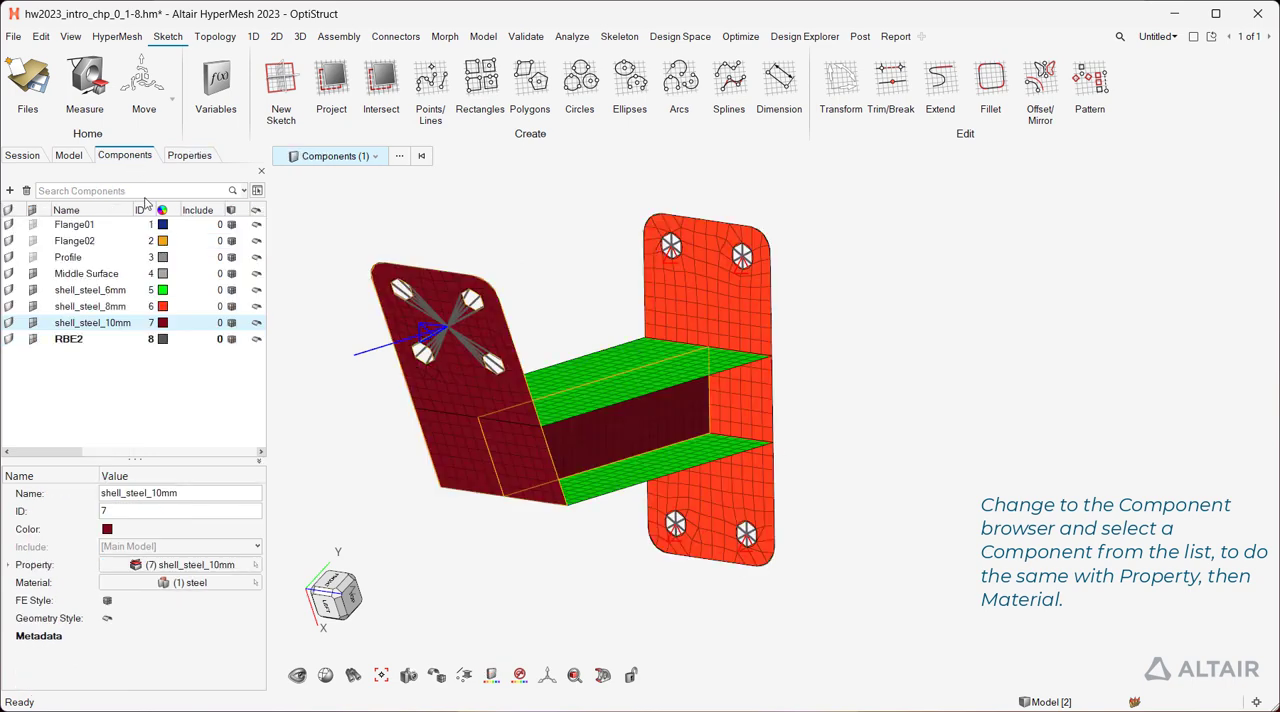
pyautogui.click(89, 290)
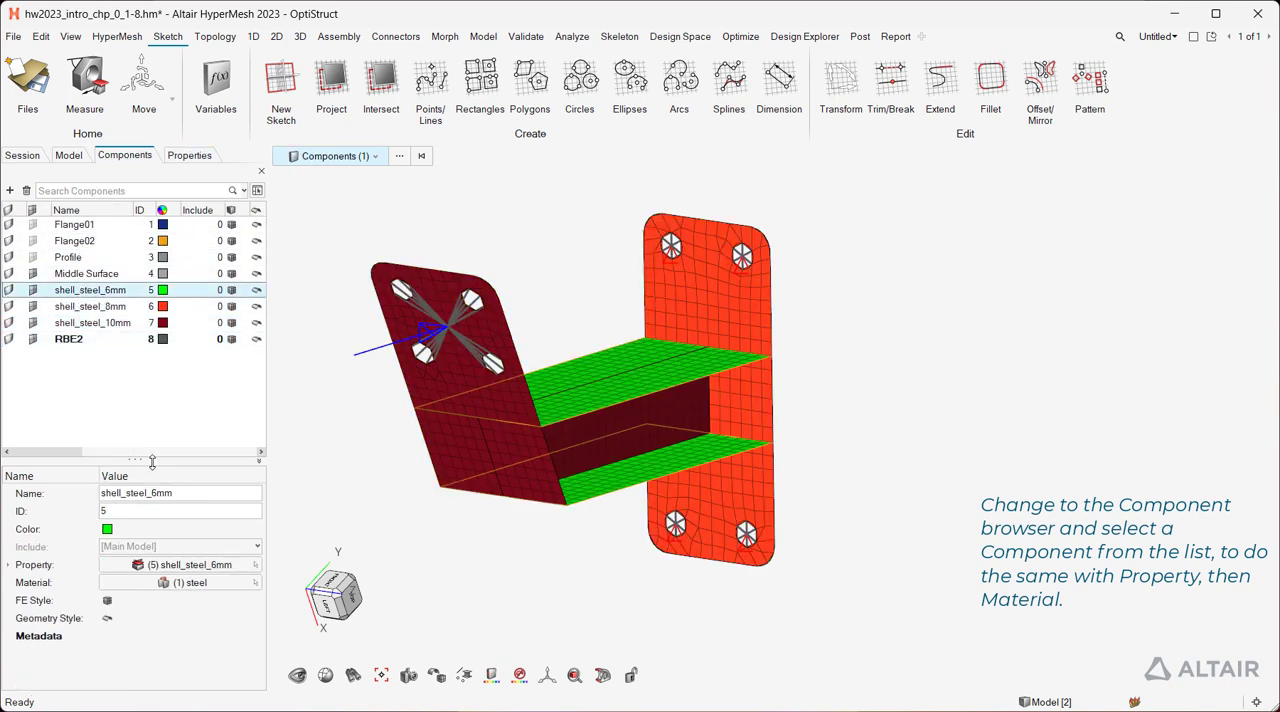
pyautogui.click(180, 565)
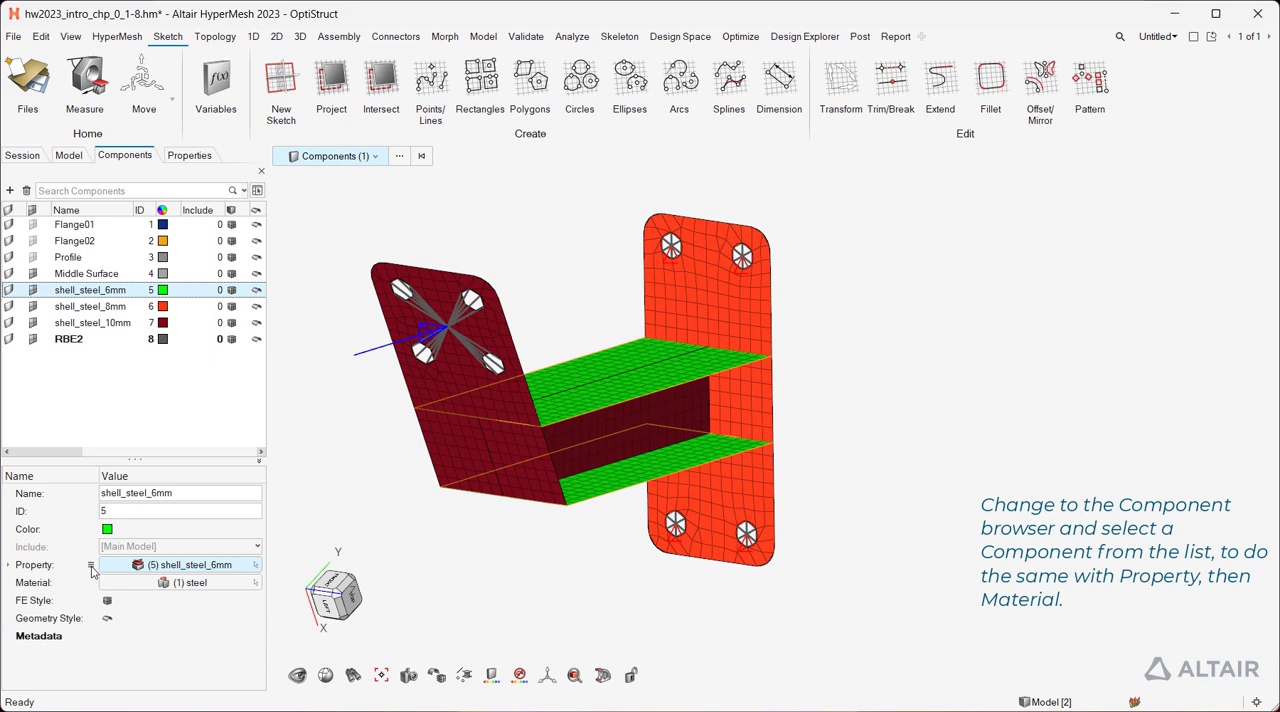
pyautogui.click(8, 565)
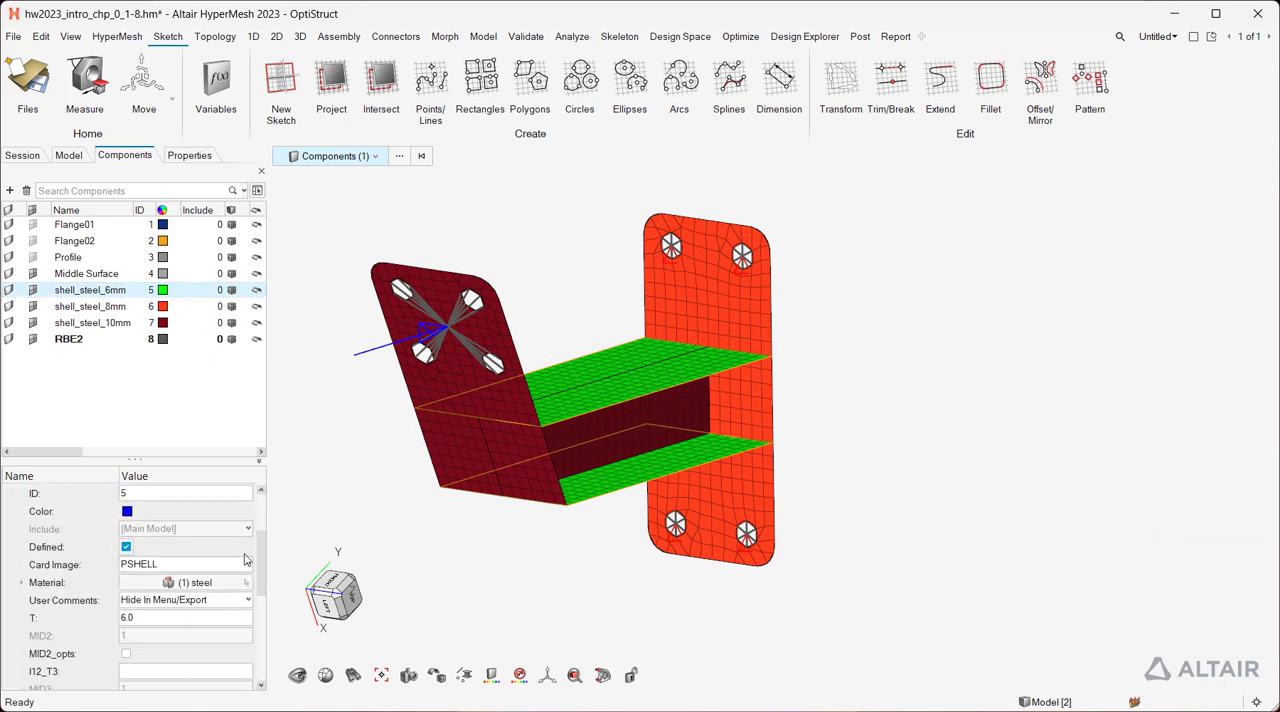
pyautogui.click(22, 582)
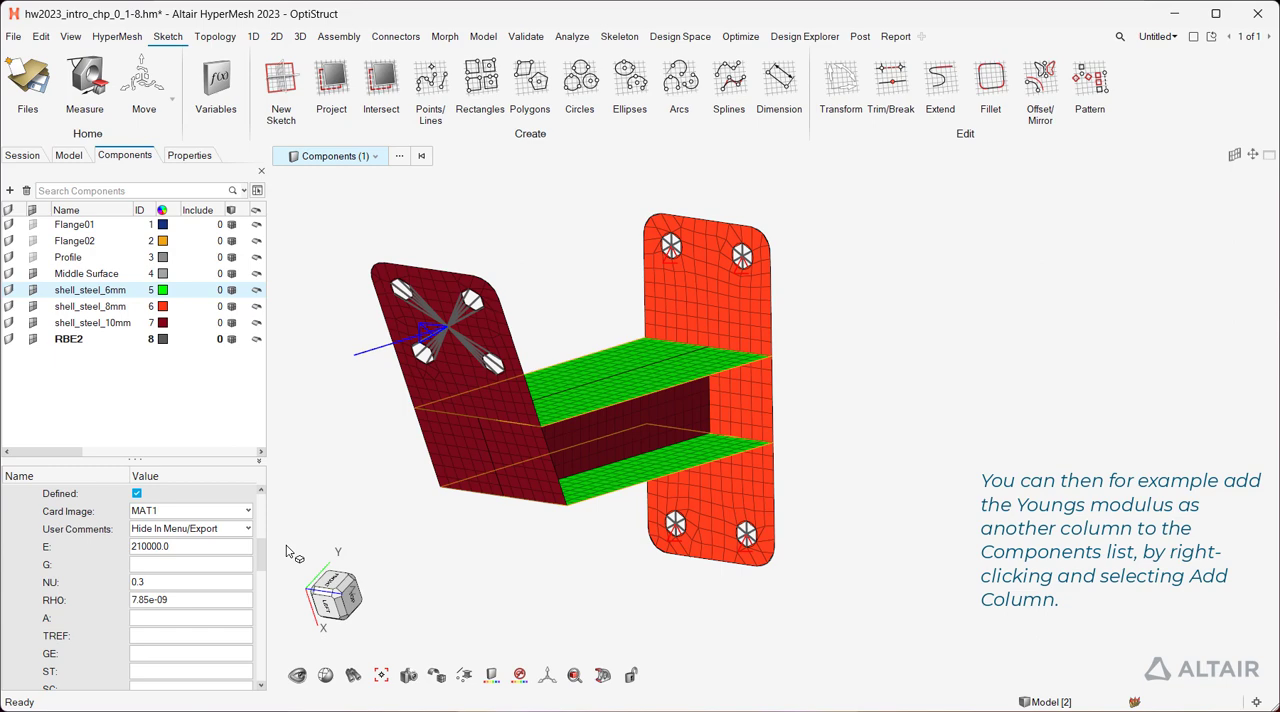
pyautogui.moveTo(47, 546)
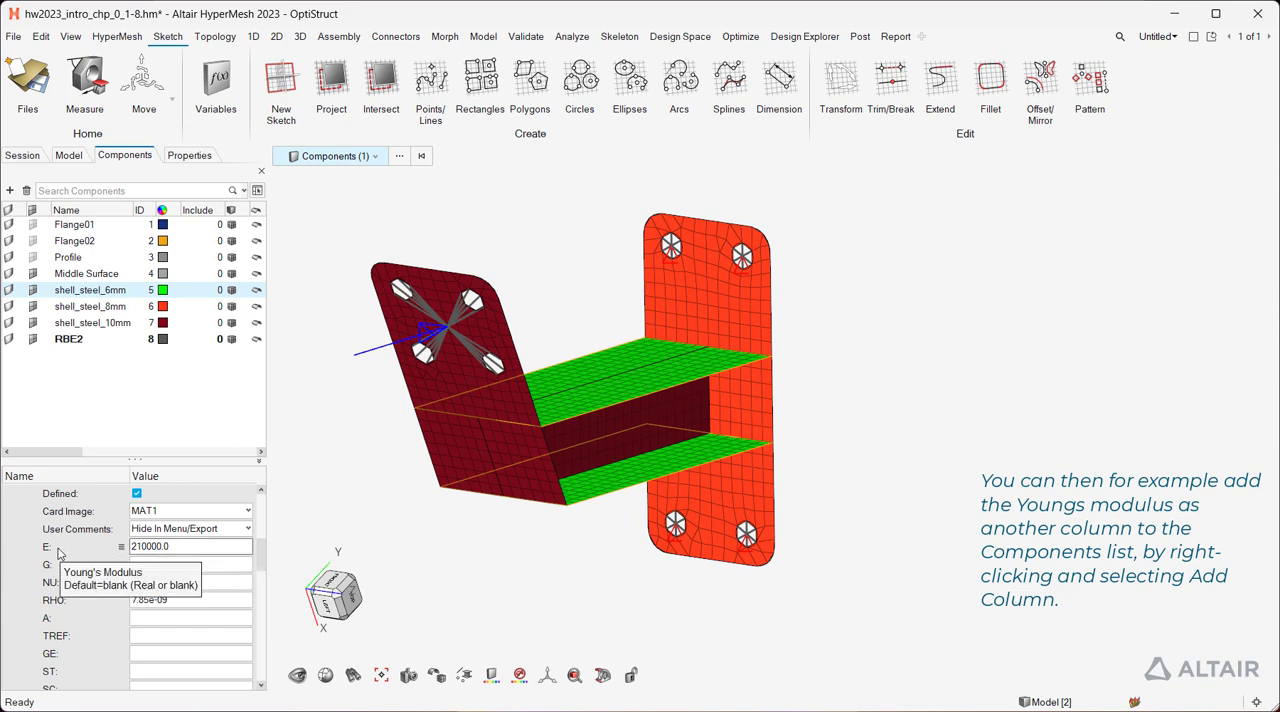
# - Add Material E (210000.0) as a Components column and browse the search filter fields
pyautogui.rightClick(60, 546)
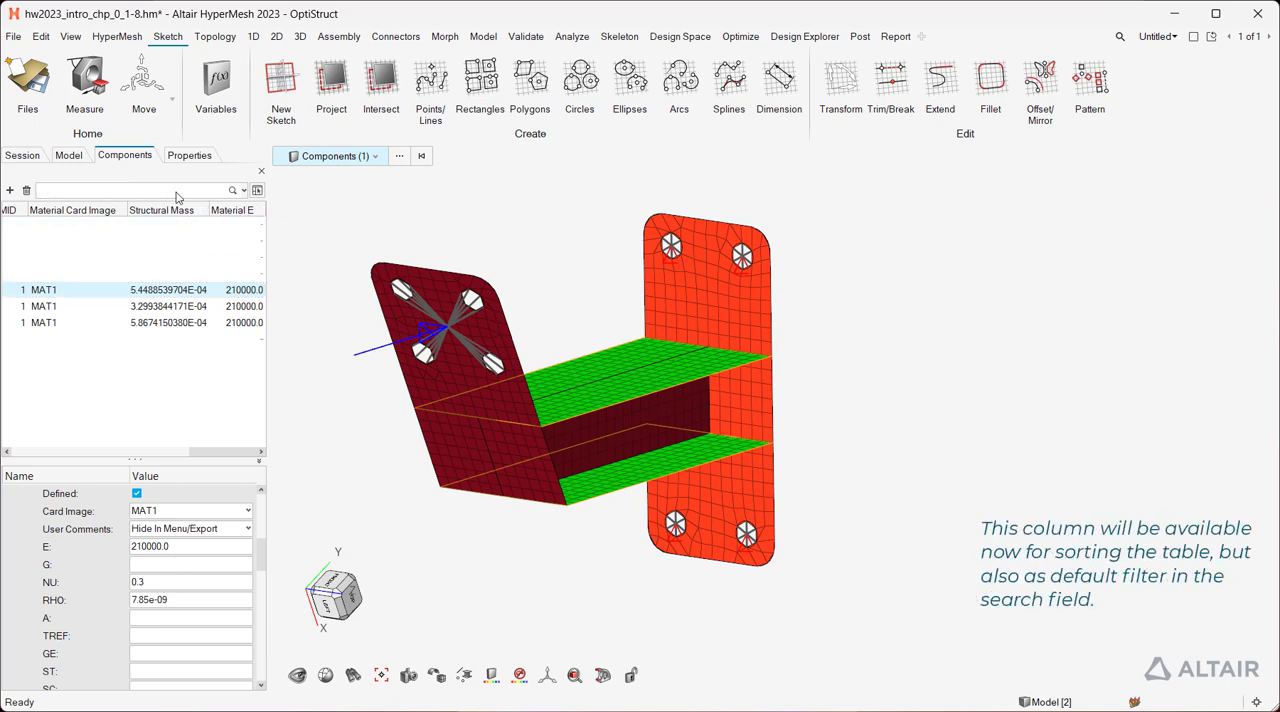
pyautogui.click(233, 190)
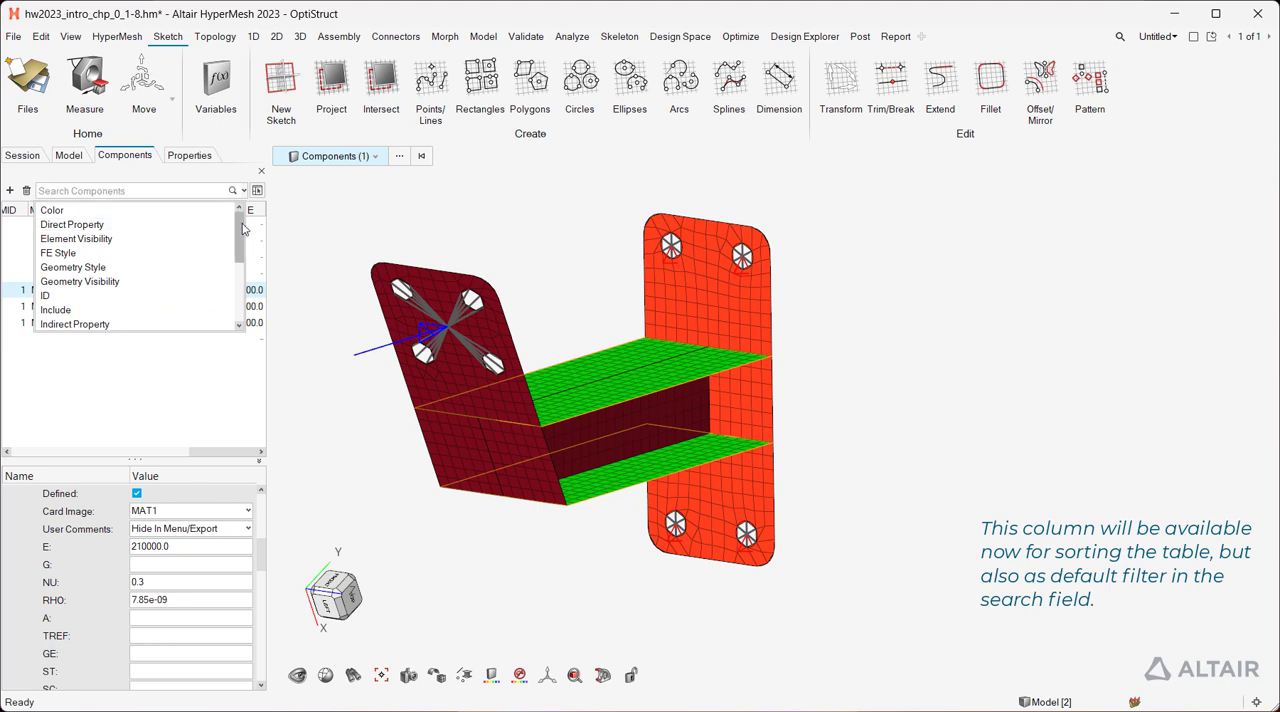
pyautogui.scroll(-3)
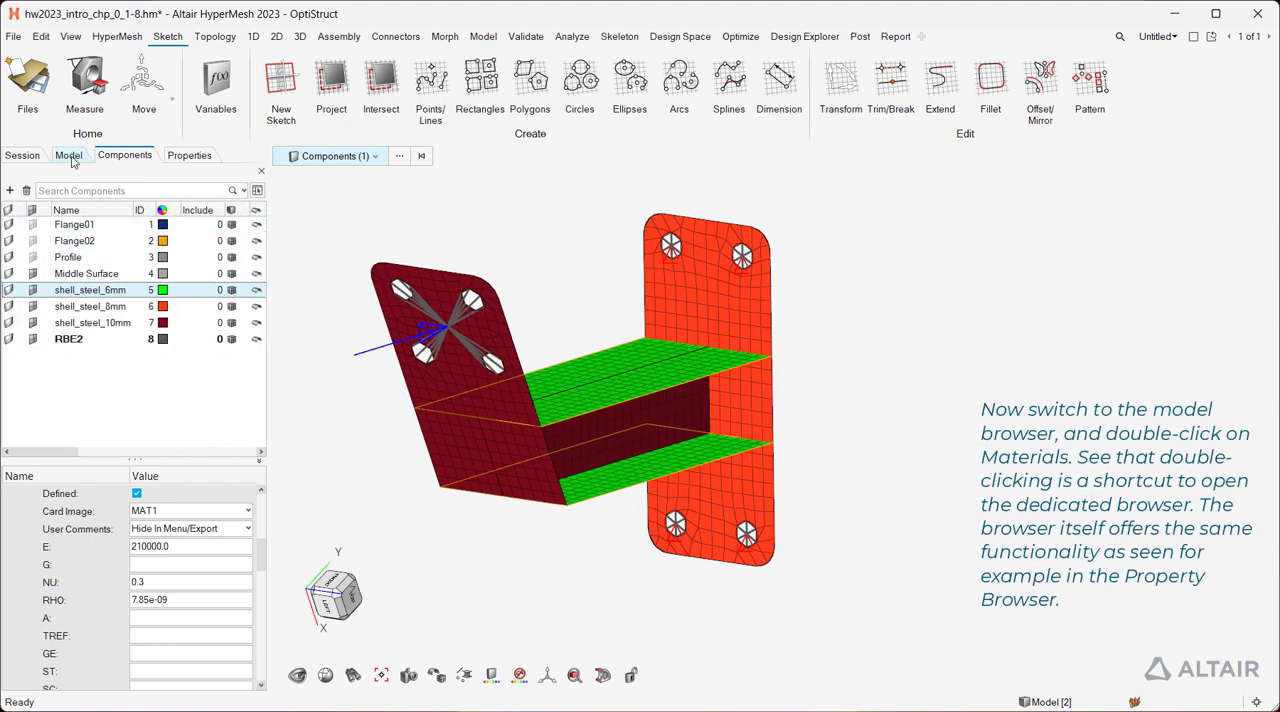
# - Open the Materials browser and view steel: E 210000.0, NU 0.3, RHO 7.85e-09
pyautogui.click(68, 155)
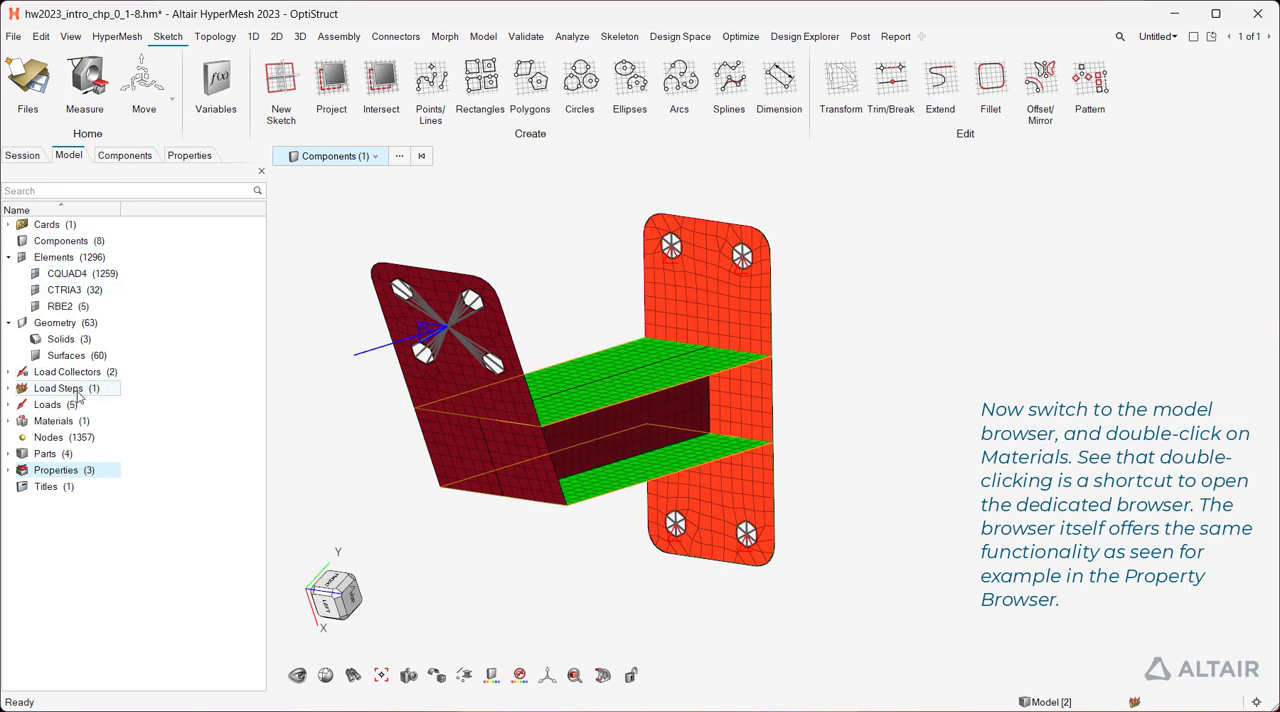
pyautogui.doubleClick(53, 420)
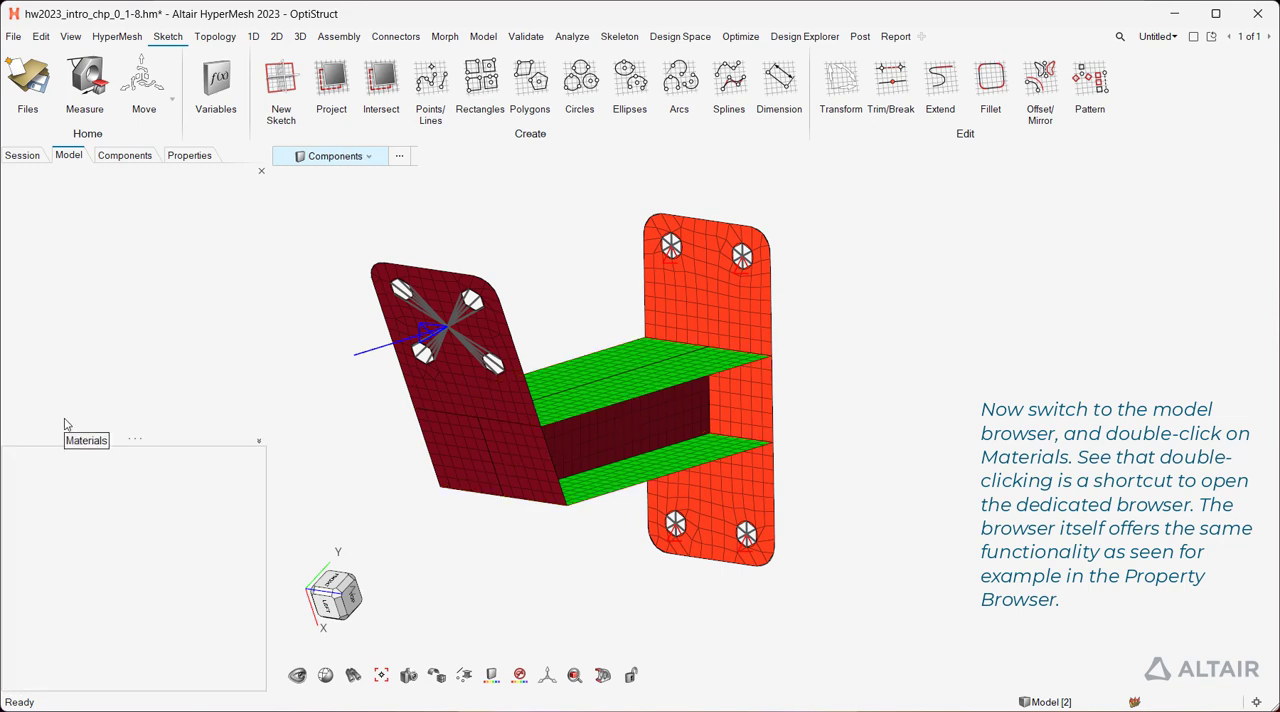
pyautogui.doubleClick(86, 440)
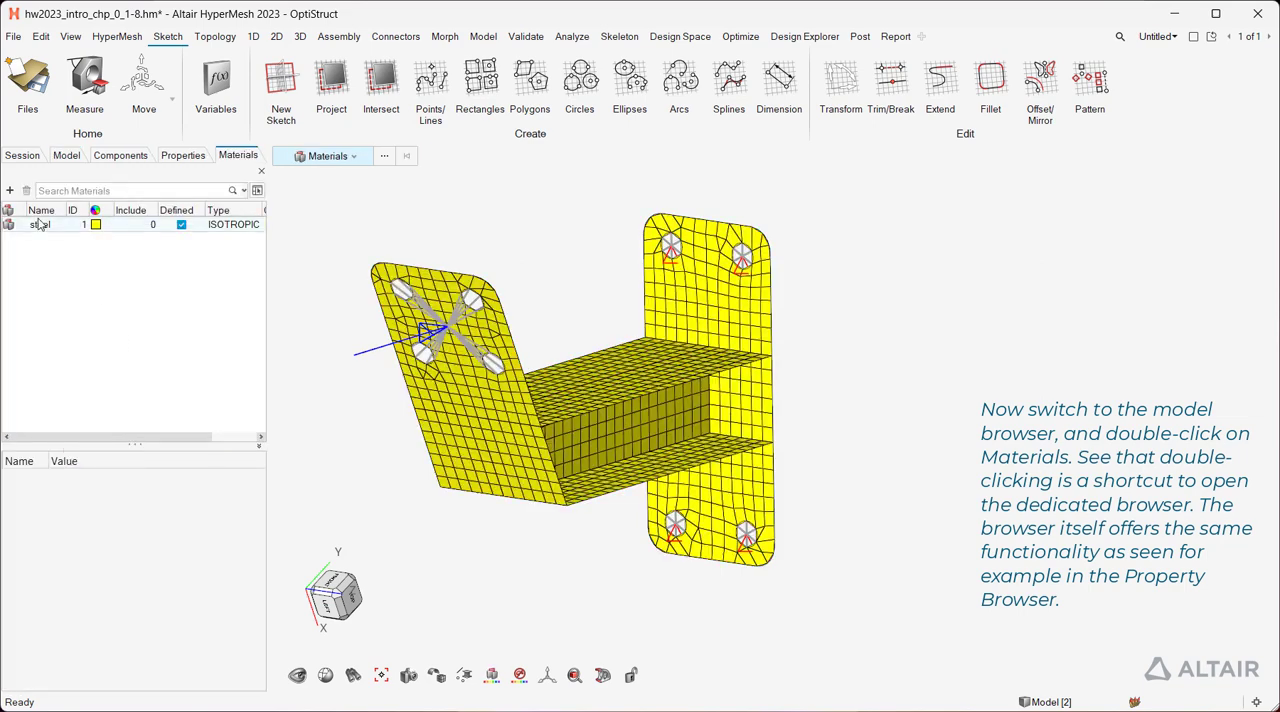
pyautogui.doubleClick(40, 224)
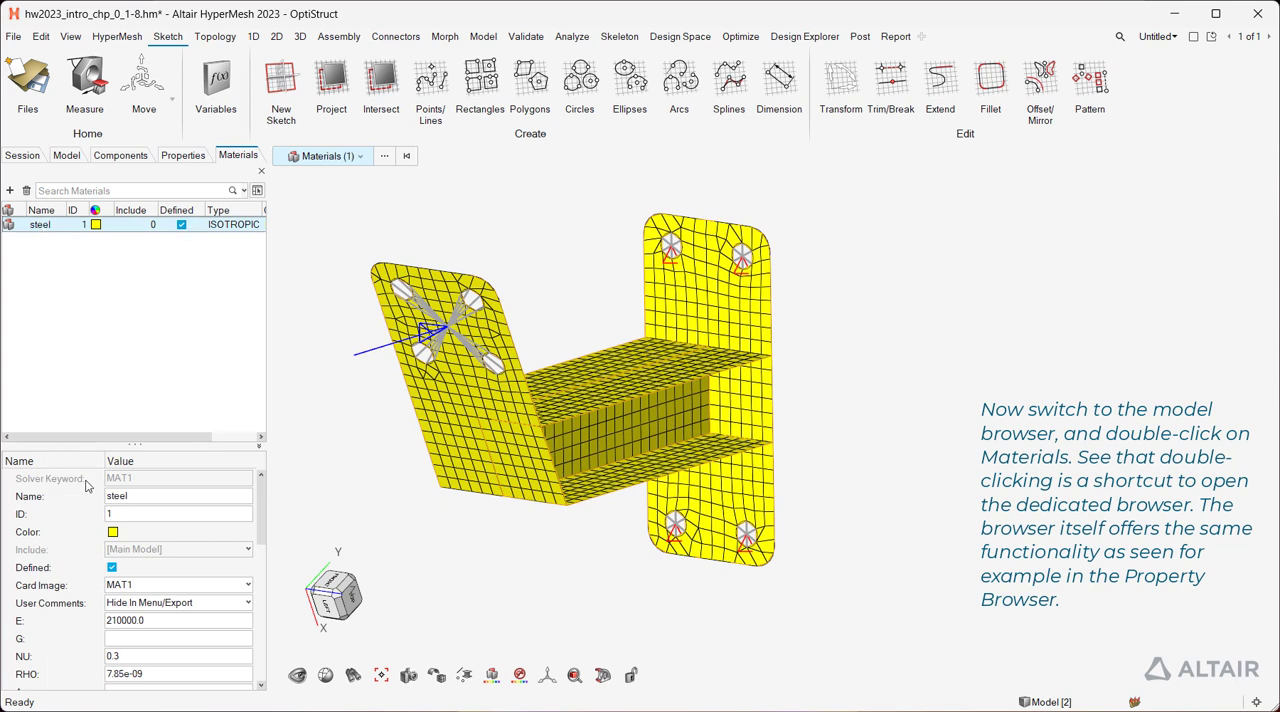
pyautogui.moveTo(40, 437); pyautogui.dragTo(120, 437)
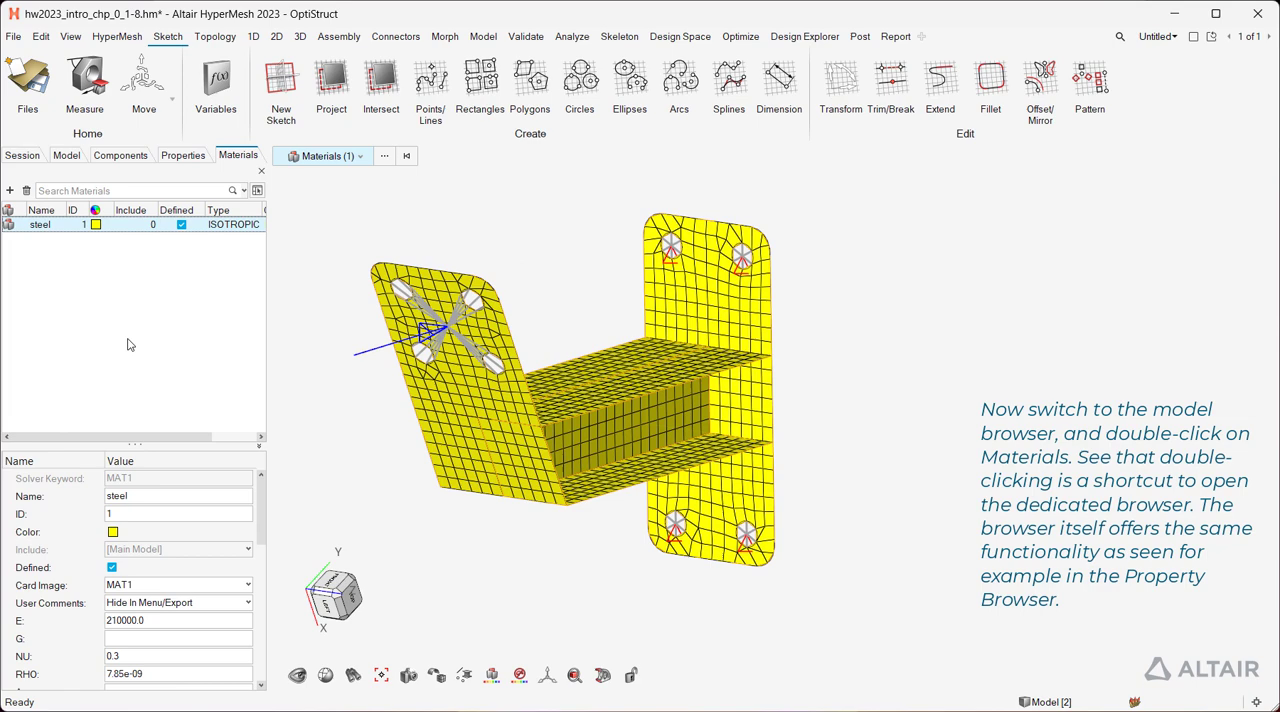
pyautogui.moveTo(147, 347)
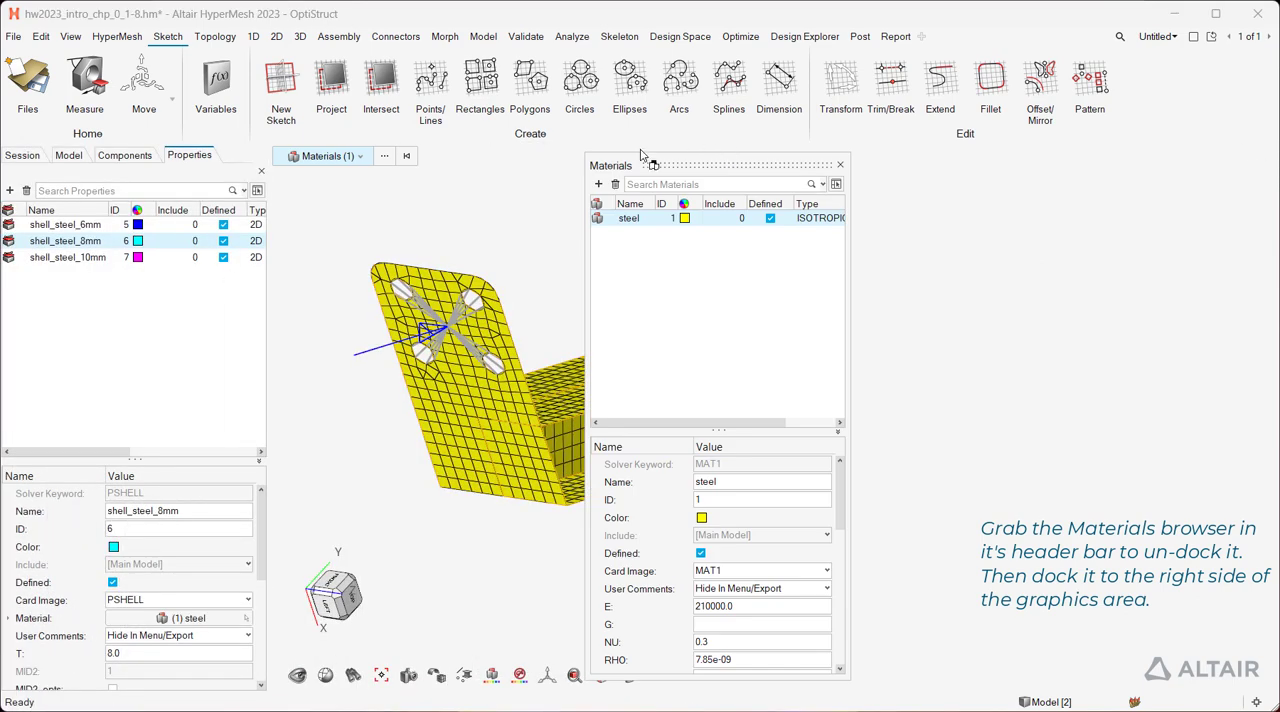
# - Dock the Materials browser beside the Properties browser and show the properties list
pyautogui.moveTo(650, 164); pyautogui.dragTo(1170, 138)
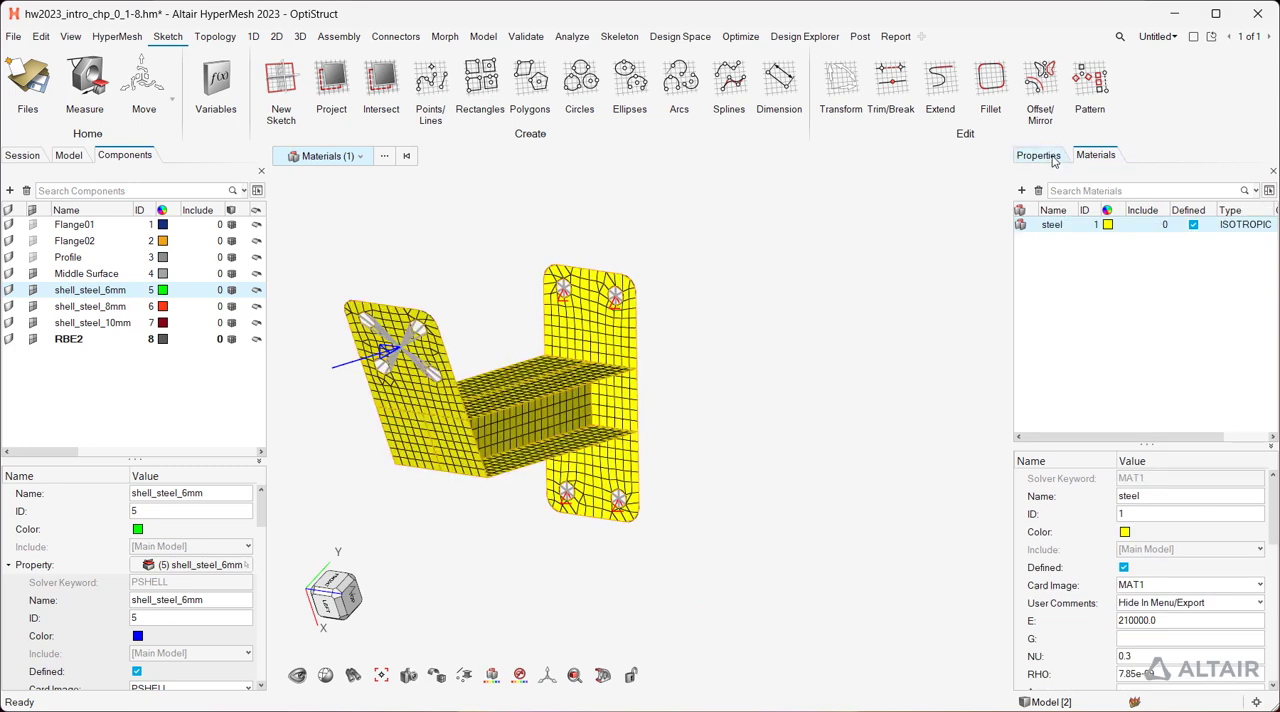
pyautogui.click(1038, 155)
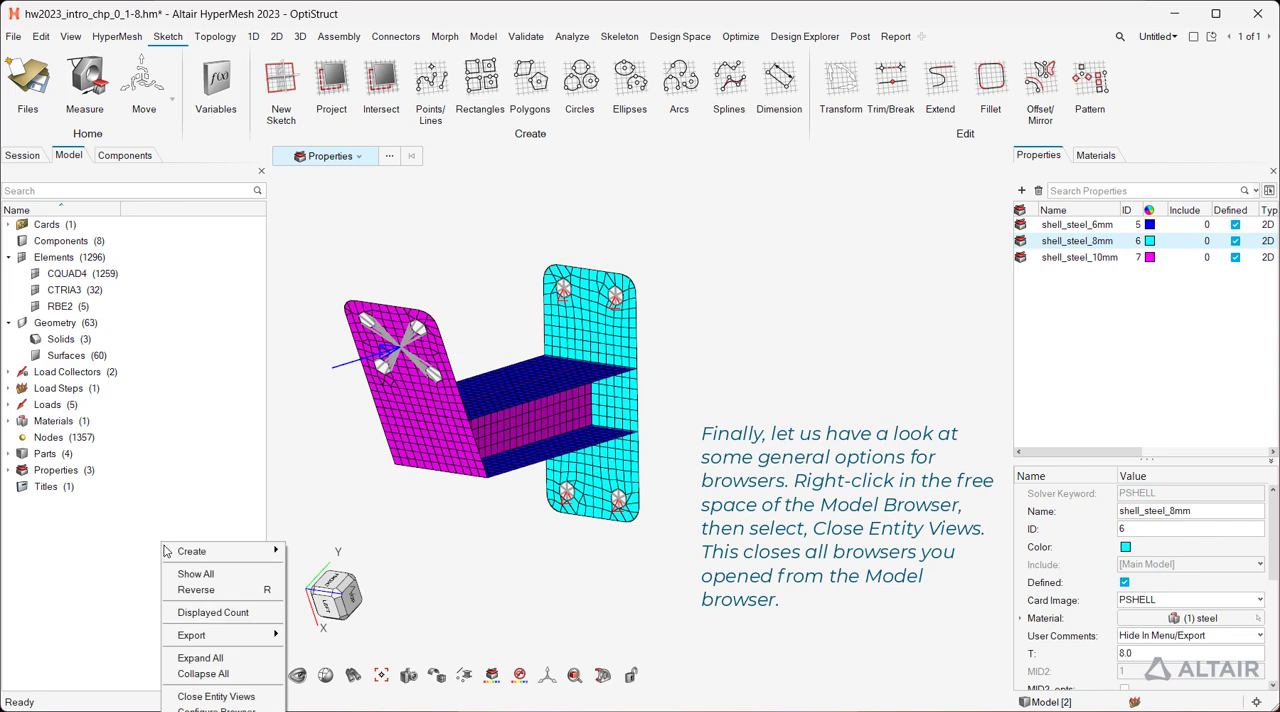
# - Choose Close Entity Views from the Model Browser's empty-space context menu
pyautogui.click(216, 696)
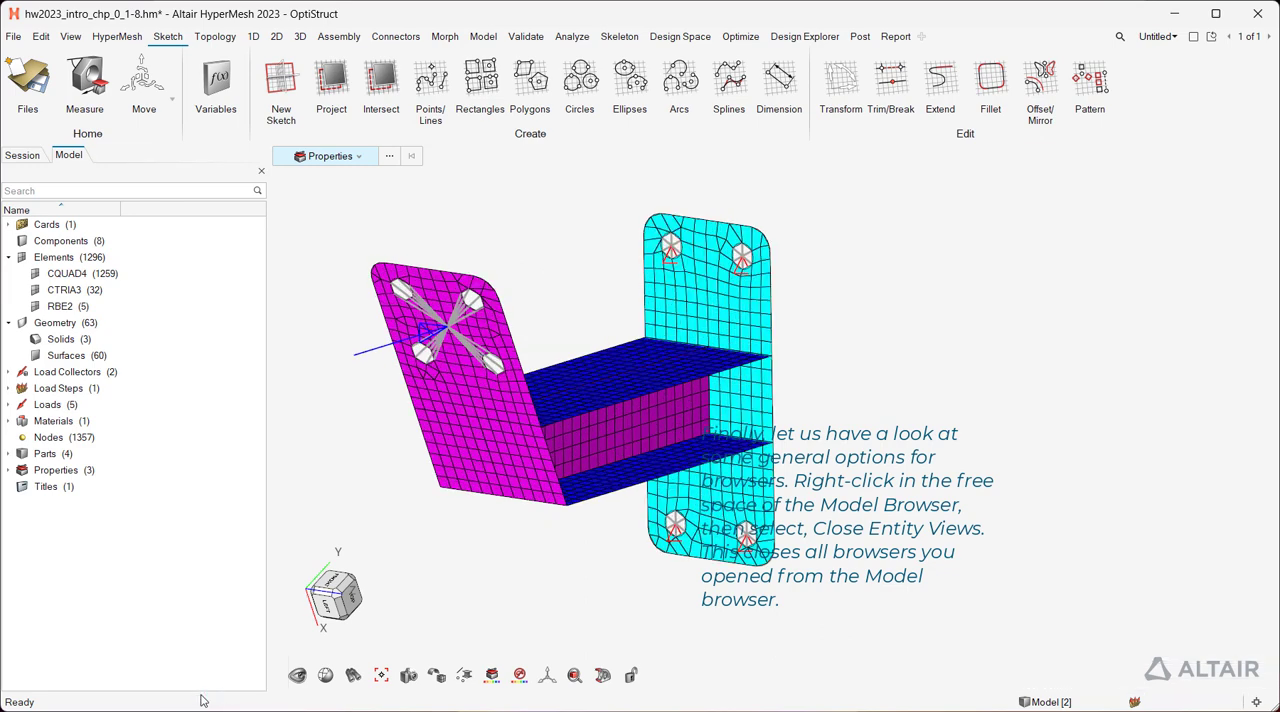
pyautogui.moveTo(210, 421)
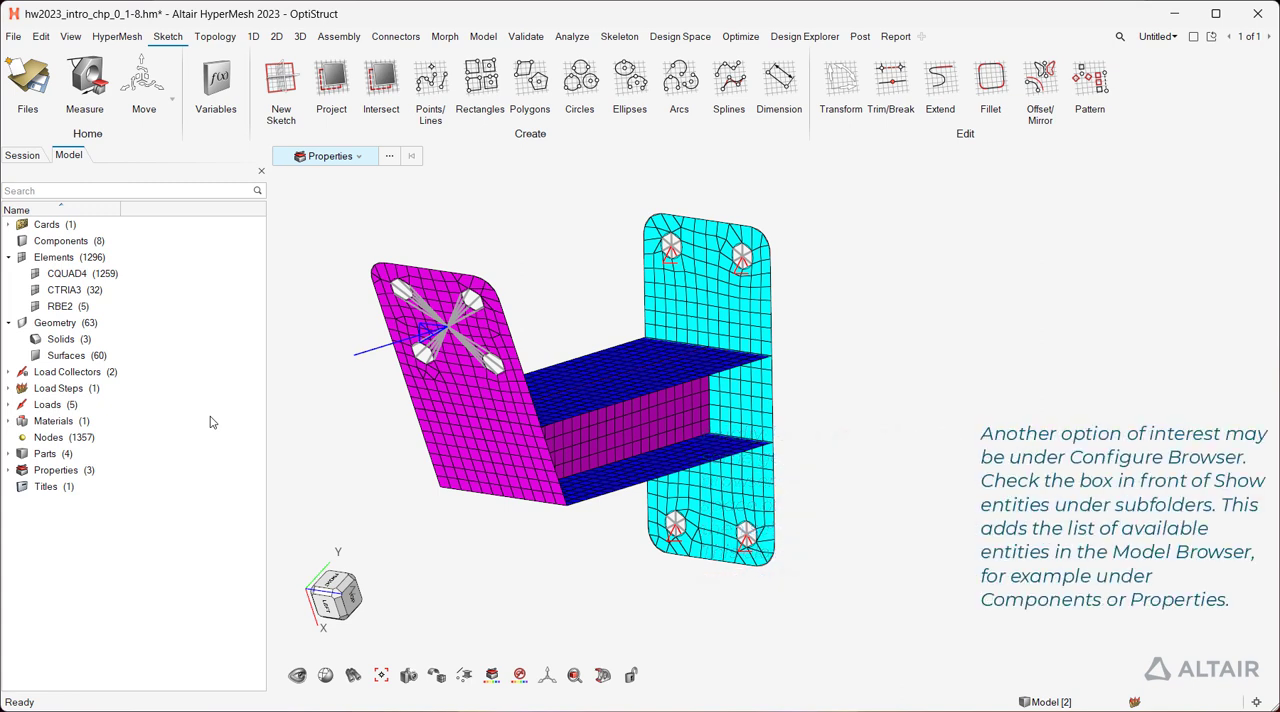
# - Turn on Show entities under subfolders in the Model Browser's Configure Browser dialog
pyautogui.rightClick(47, 404)
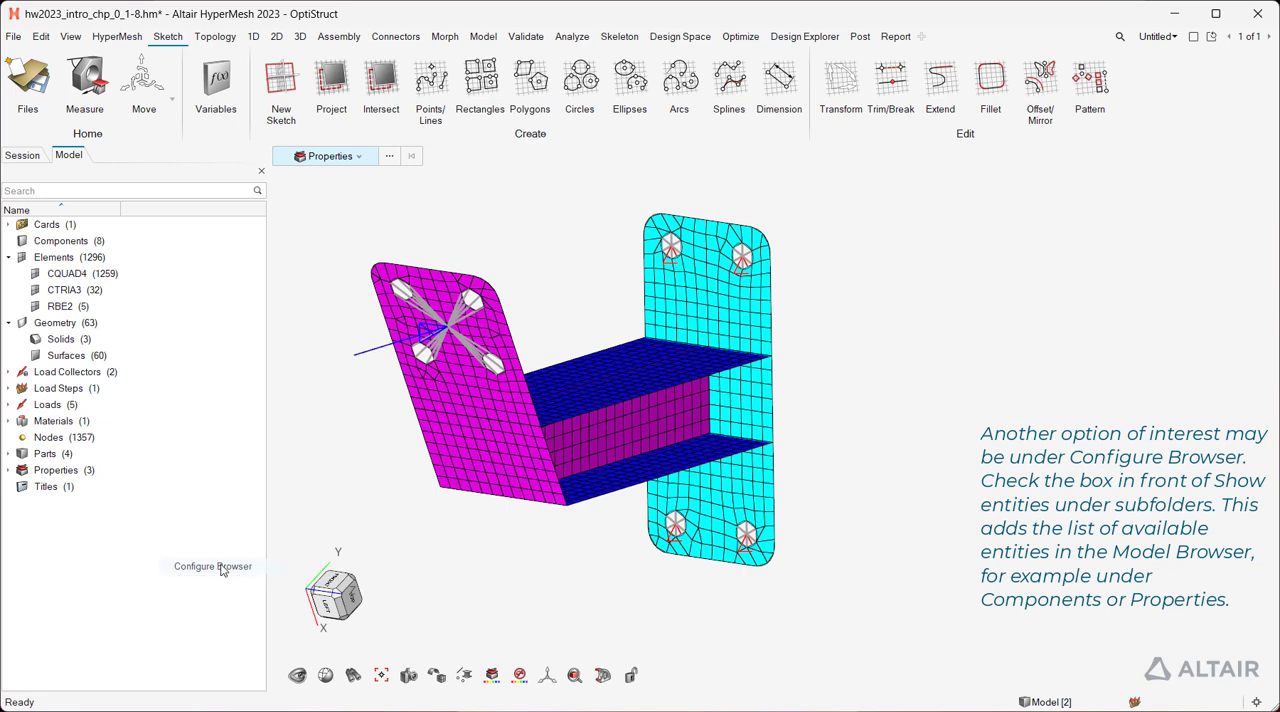
pyautogui.click(212, 566)
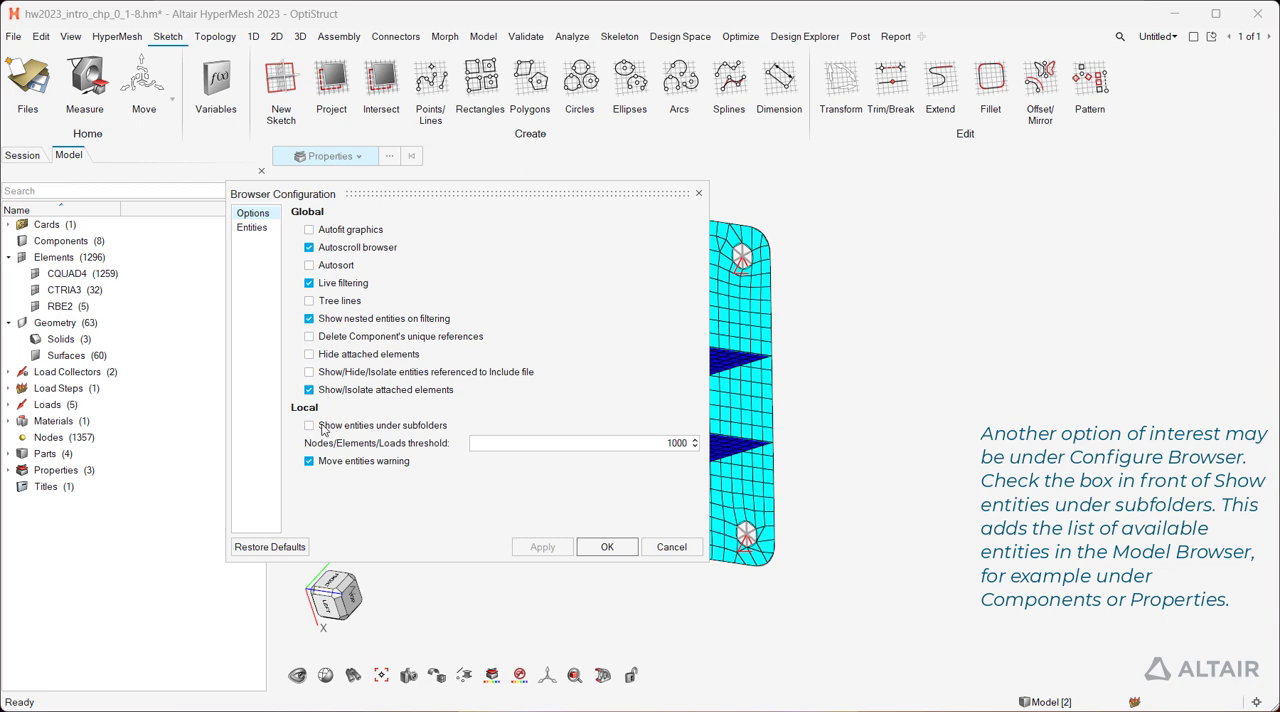
pyautogui.click(309, 425)
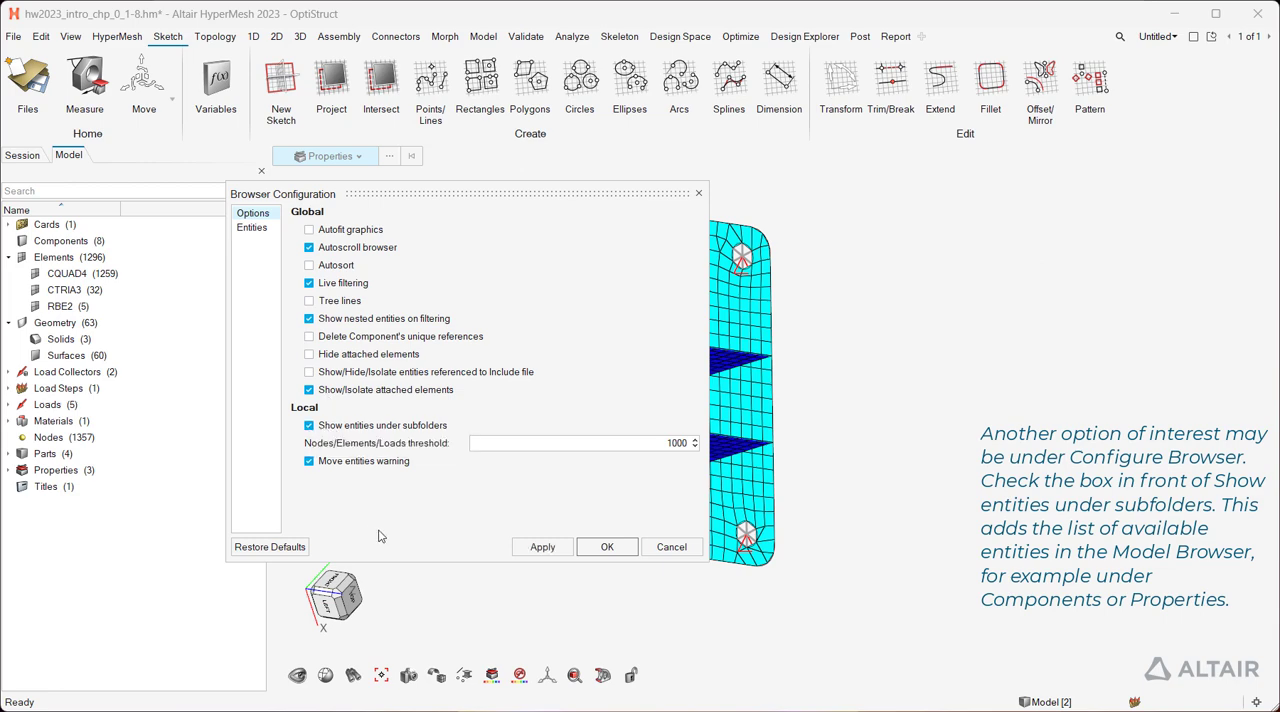
pyautogui.click(606, 547)
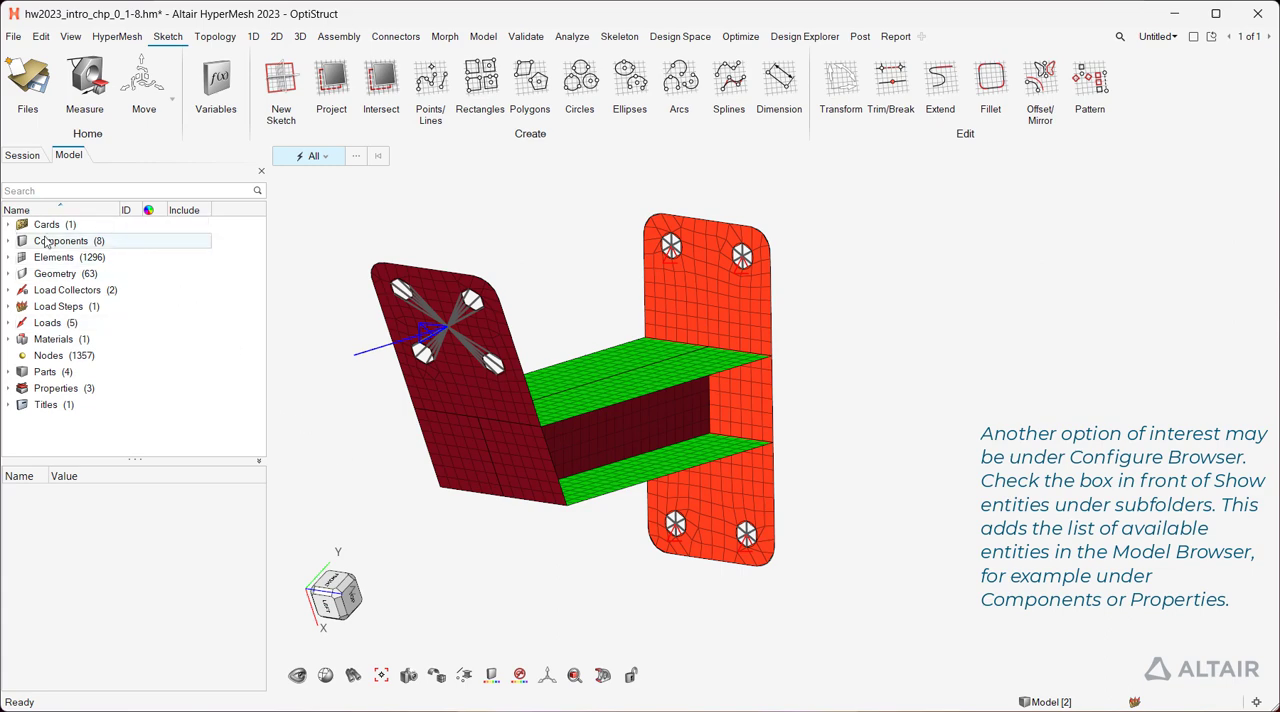
# - Expand Properties > PSHELL to view shell_steel_6mm, then unfold Elements > CQUAD4
pyautogui.click(8, 240)
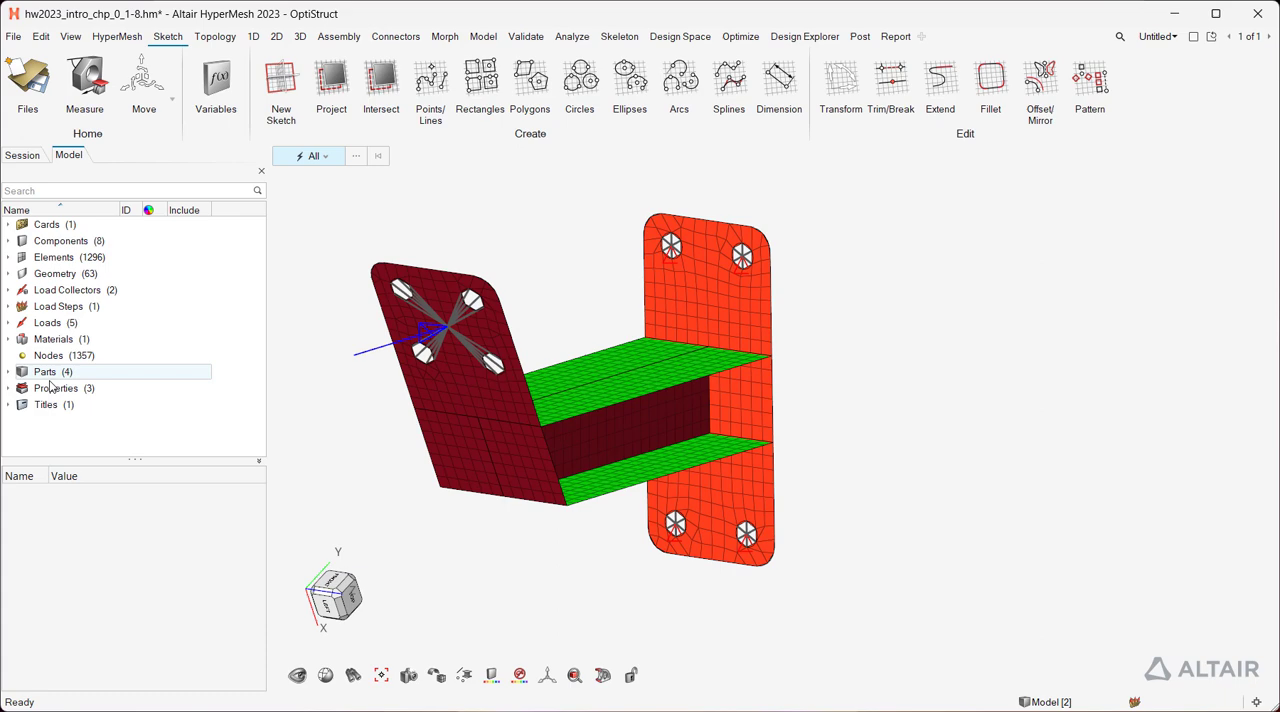
pyautogui.click(8, 388)
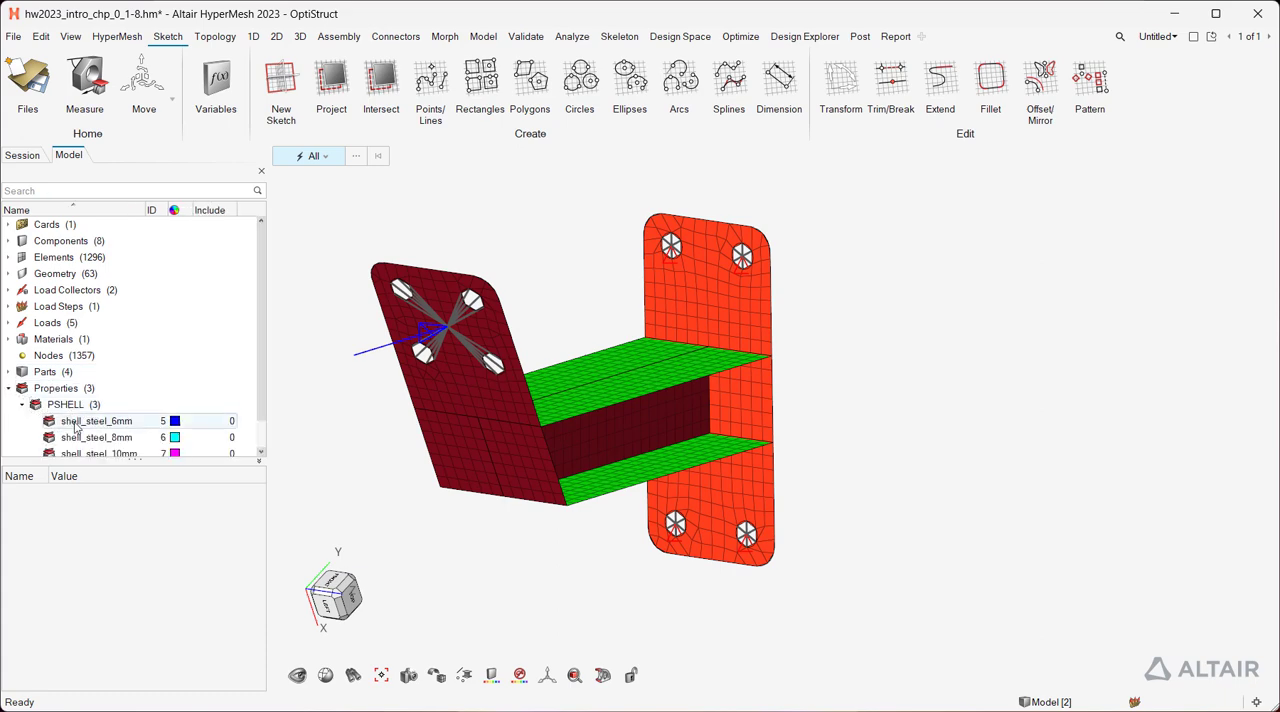
pyautogui.click(96, 420)
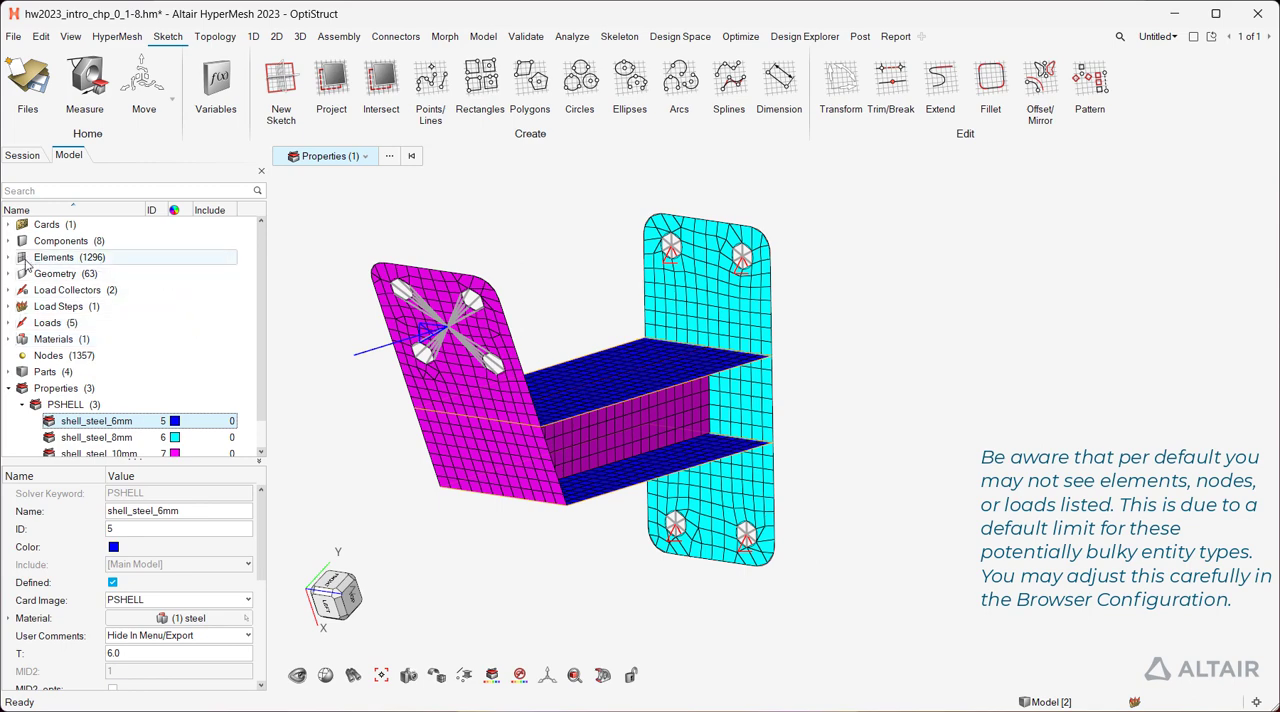
pyautogui.click(9, 257)
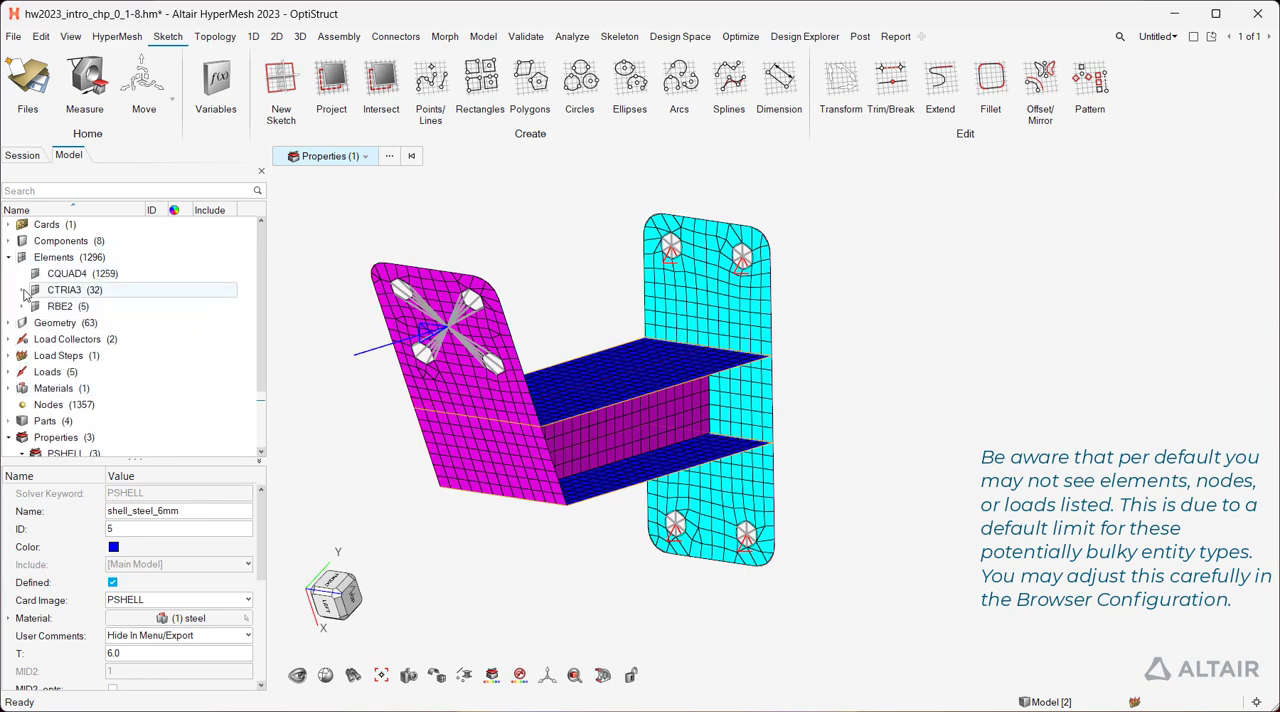
pyautogui.click(82, 273)
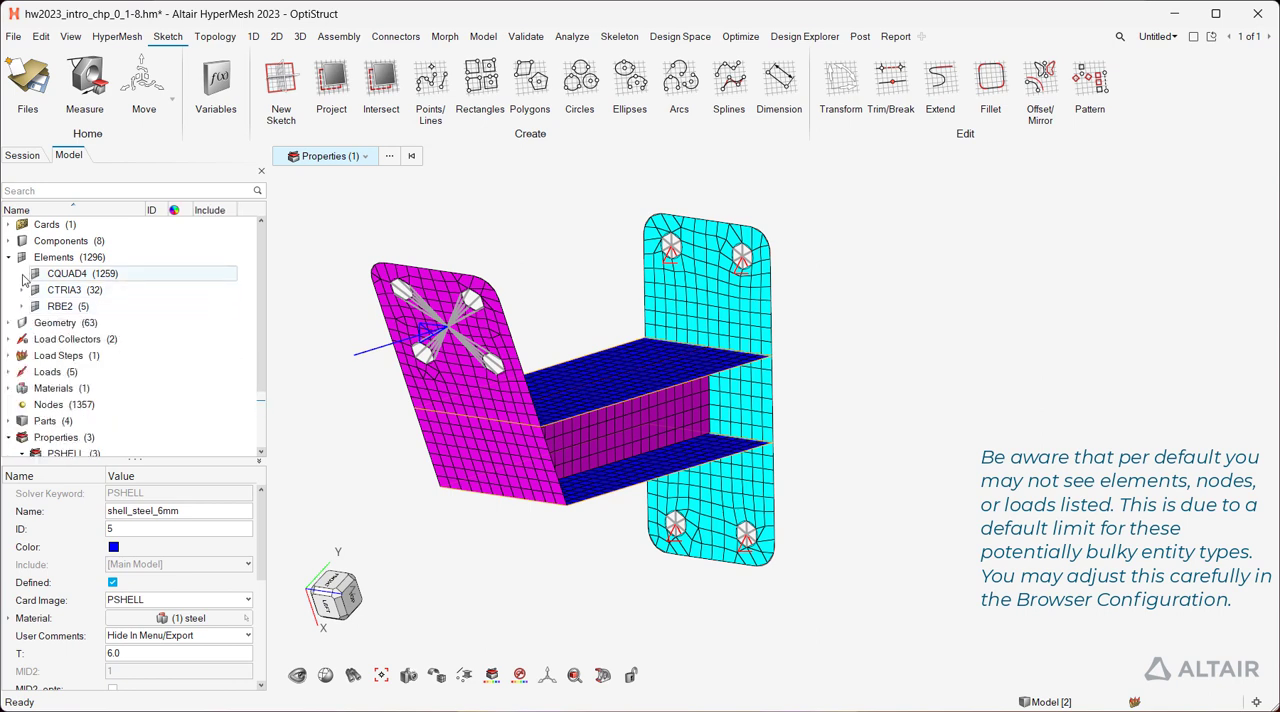
pyautogui.rightClick(82, 273)
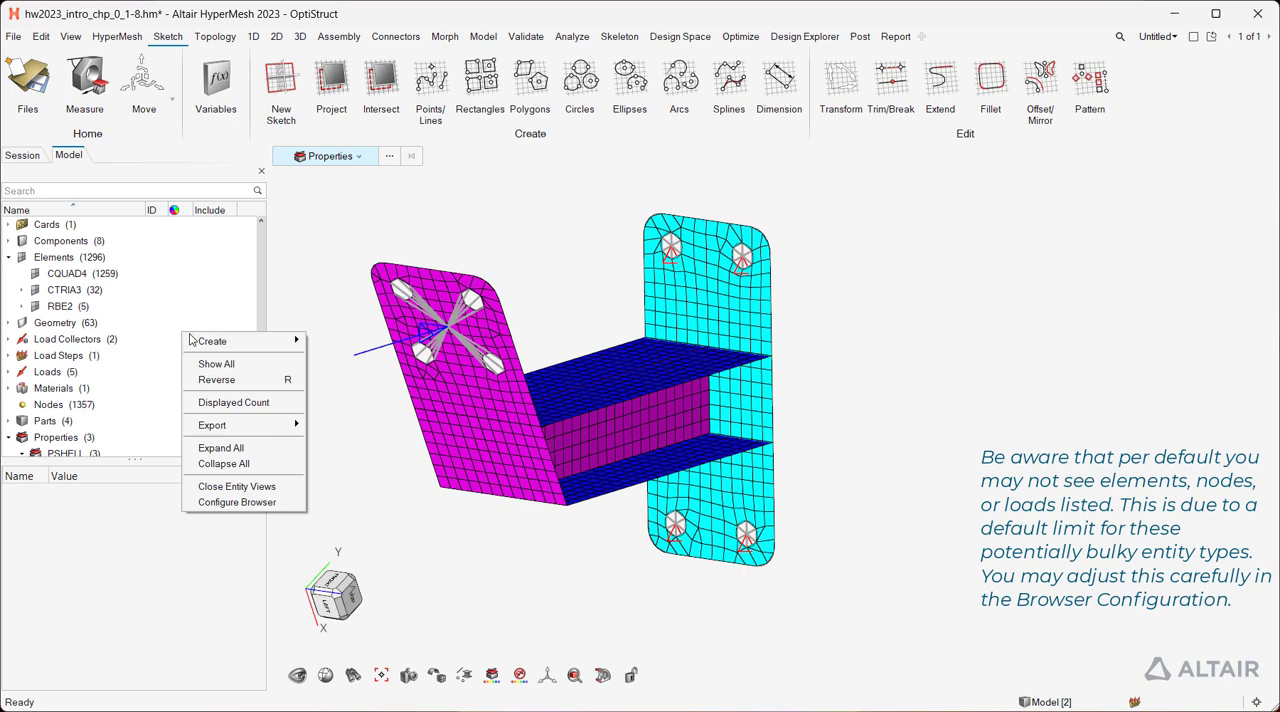
pyautogui.click(237, 501)
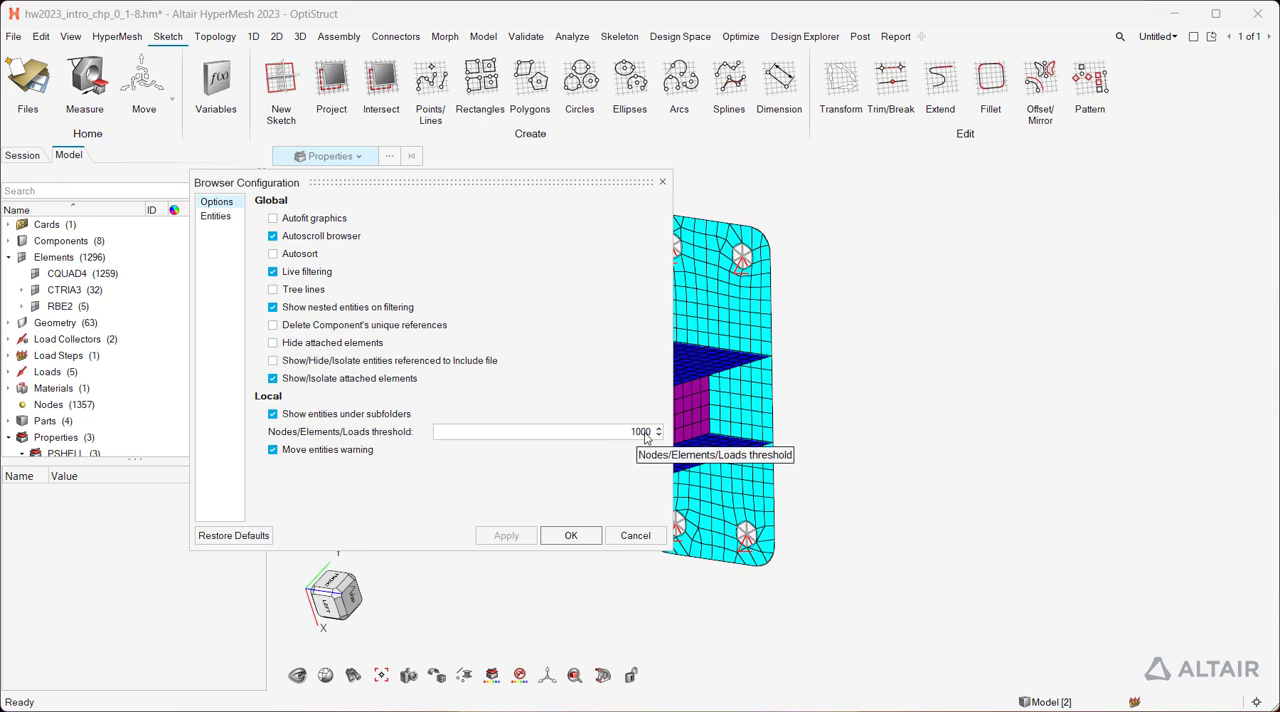
pyautogui.click(570, 535)
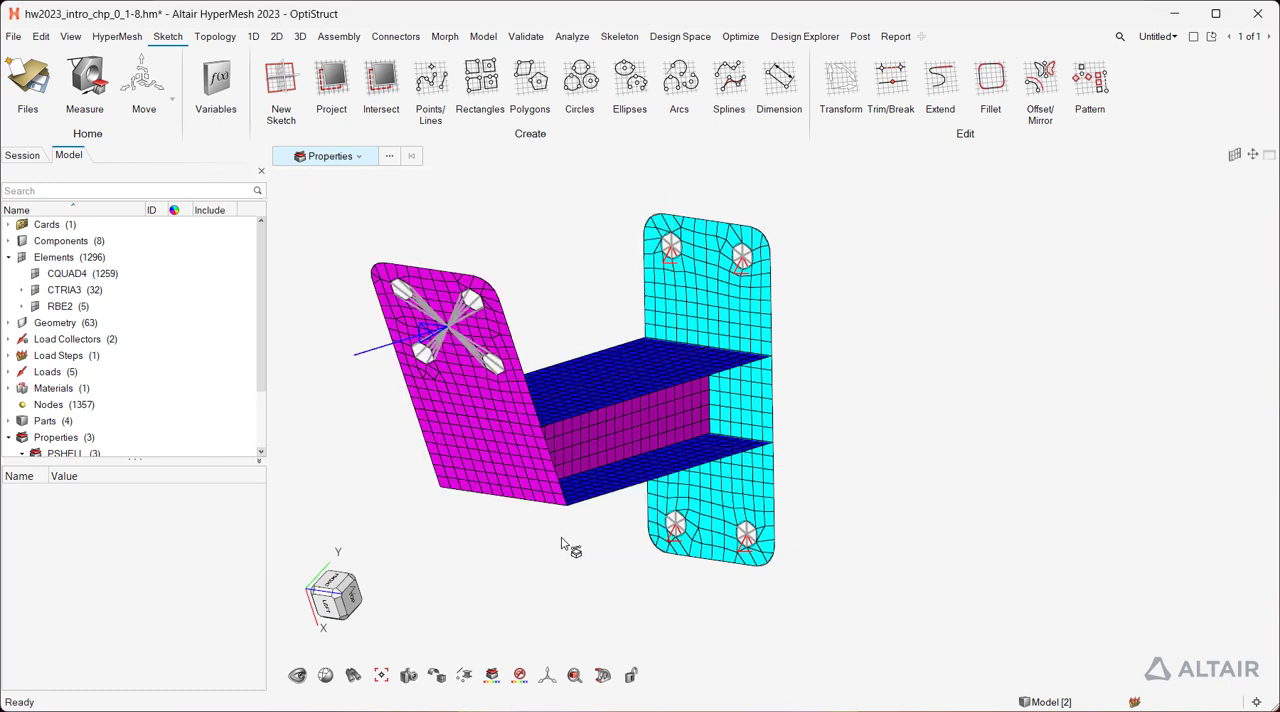